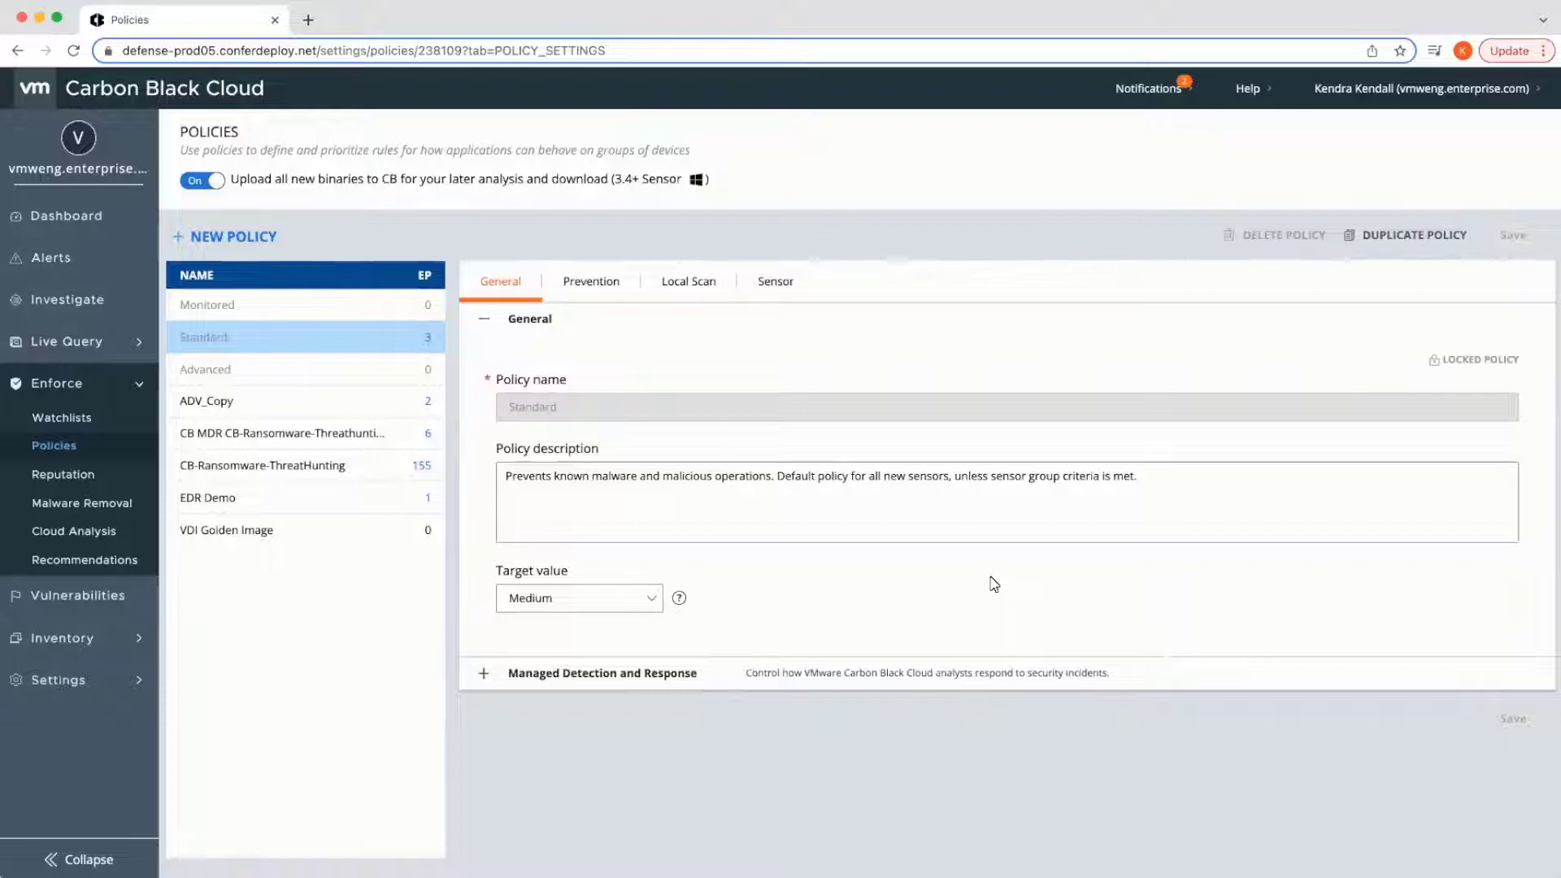
- Show the Standard policy's prevention rules and reach the Not listed application rule
click(590, 281)
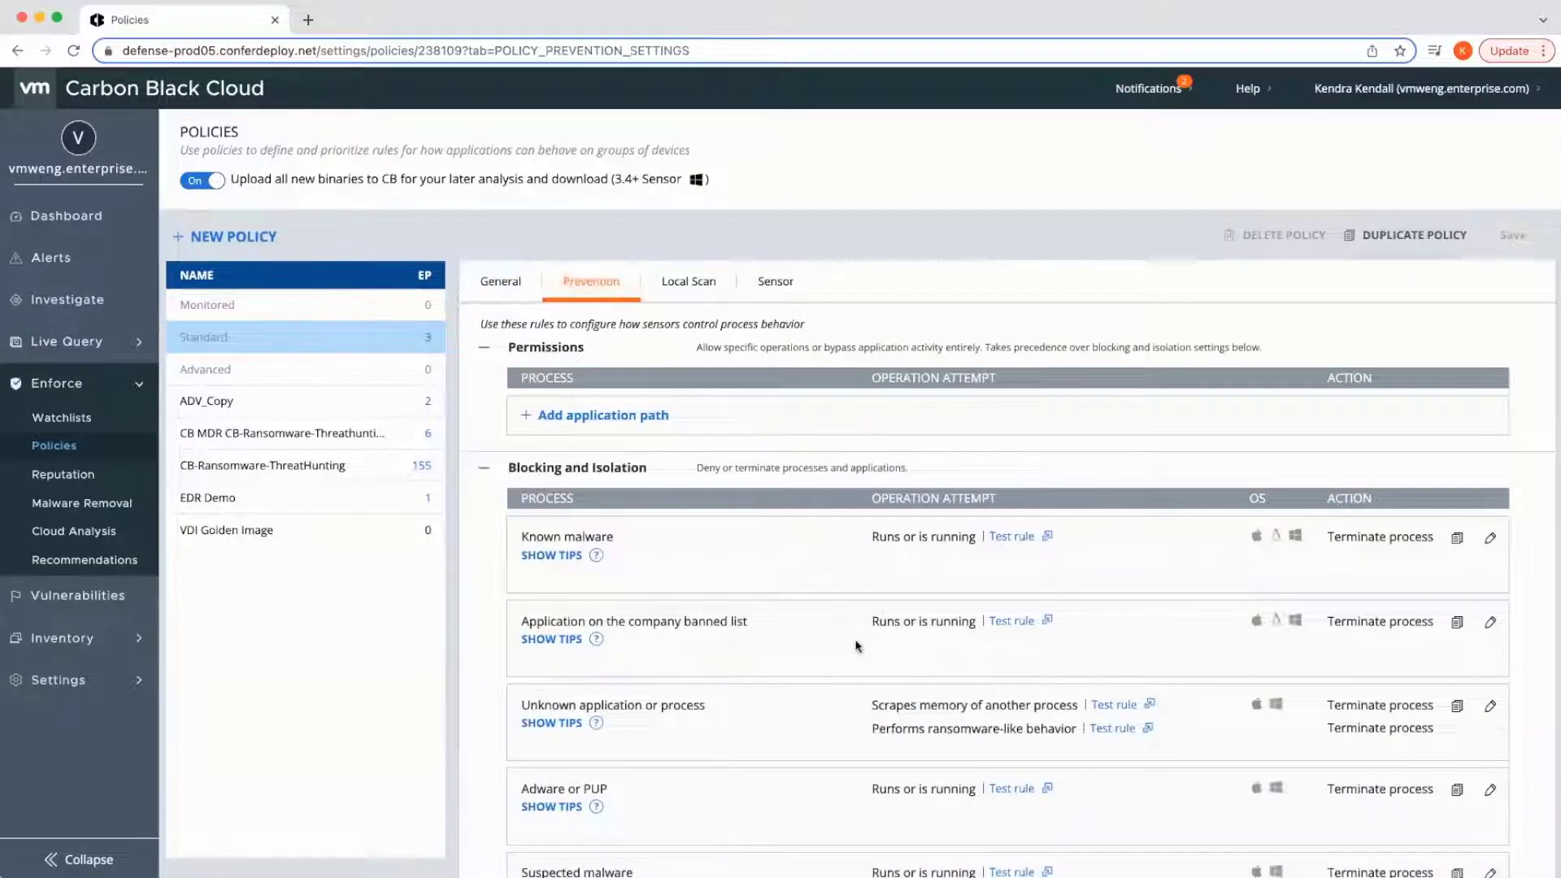
scroll(down, 3)
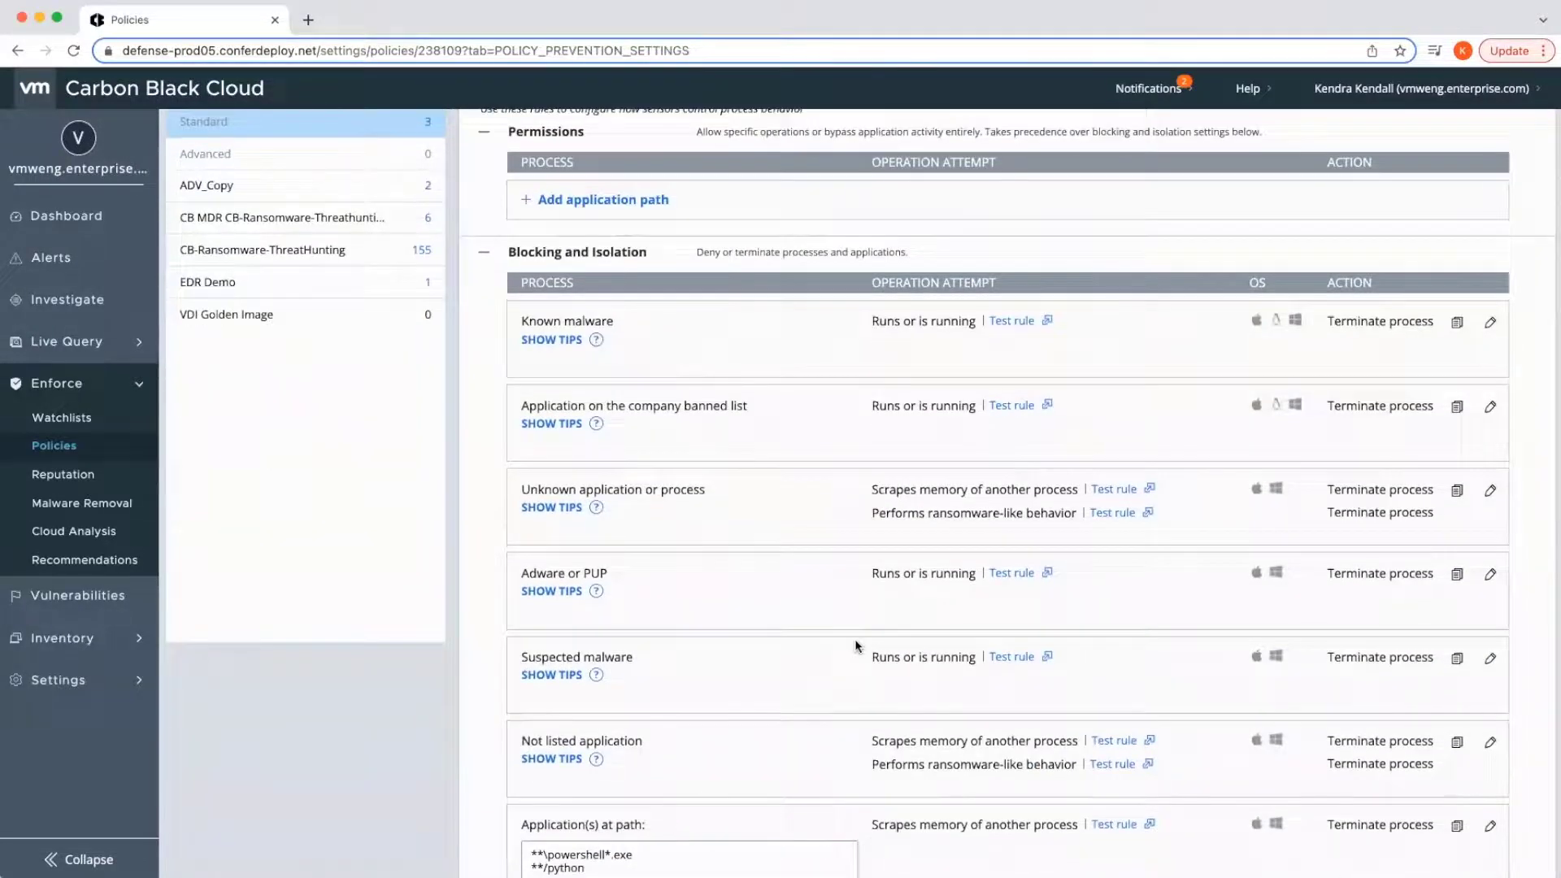
scroll(down, 3)
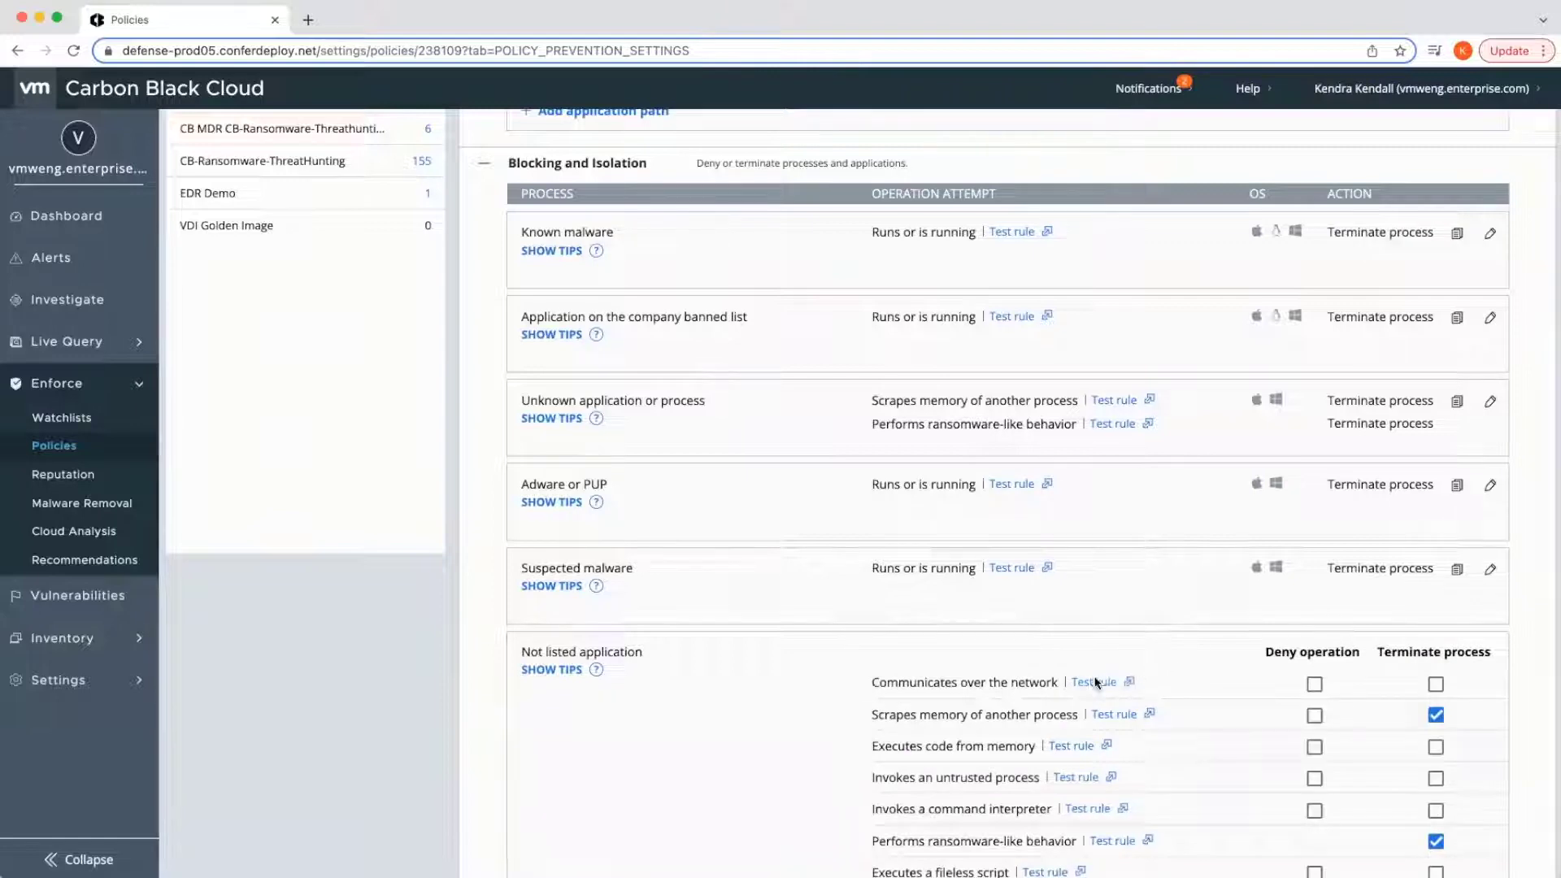
- Test the network-communication rule and investigate its 236 organisation events
click(1093, 682)
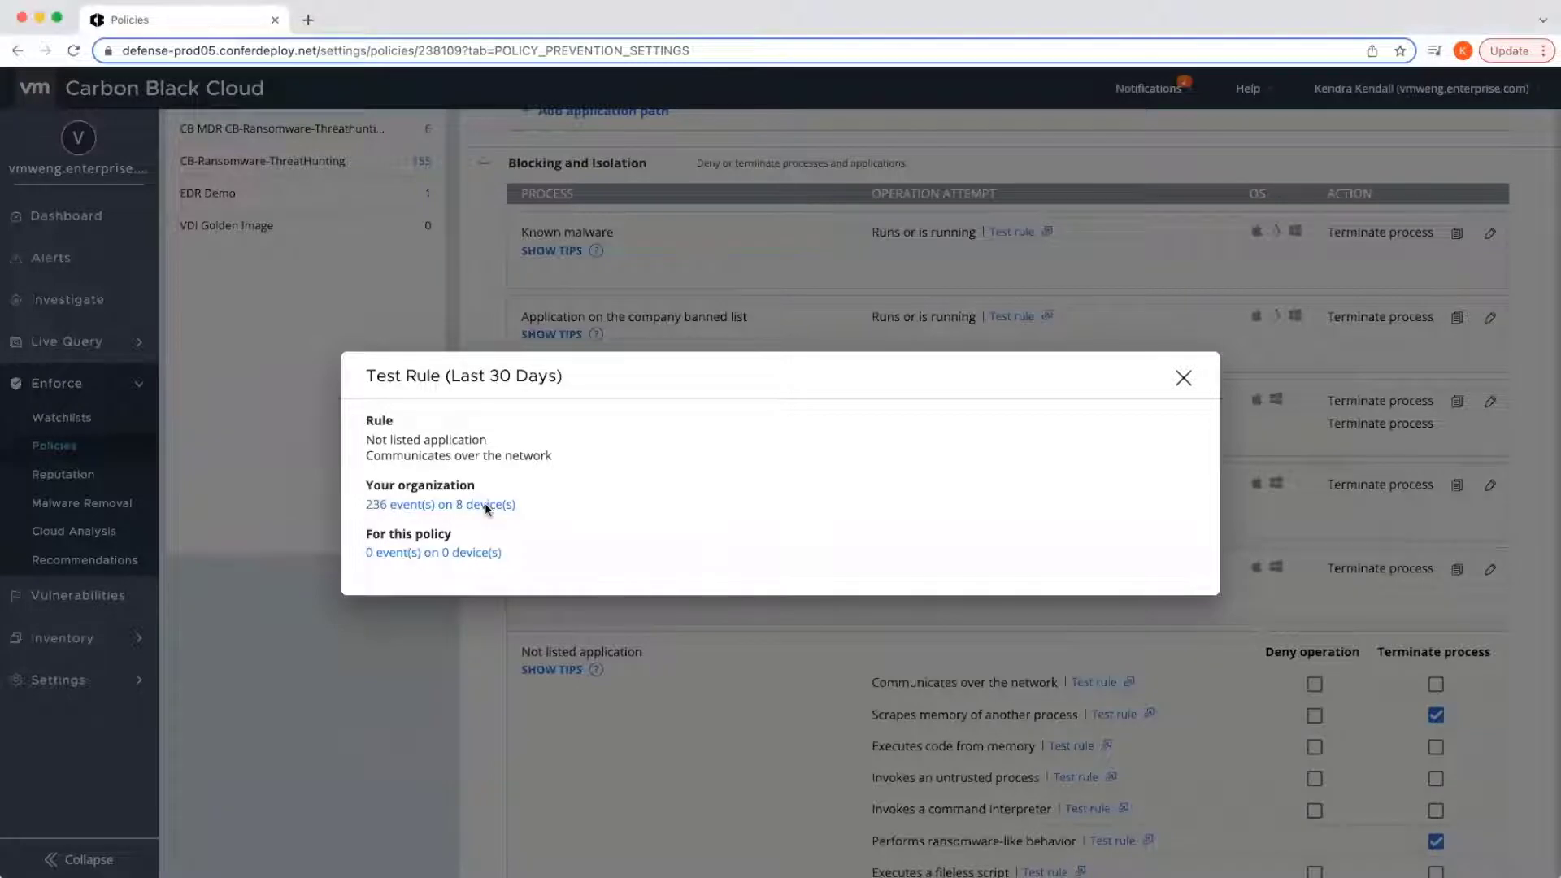
click(439, 504)
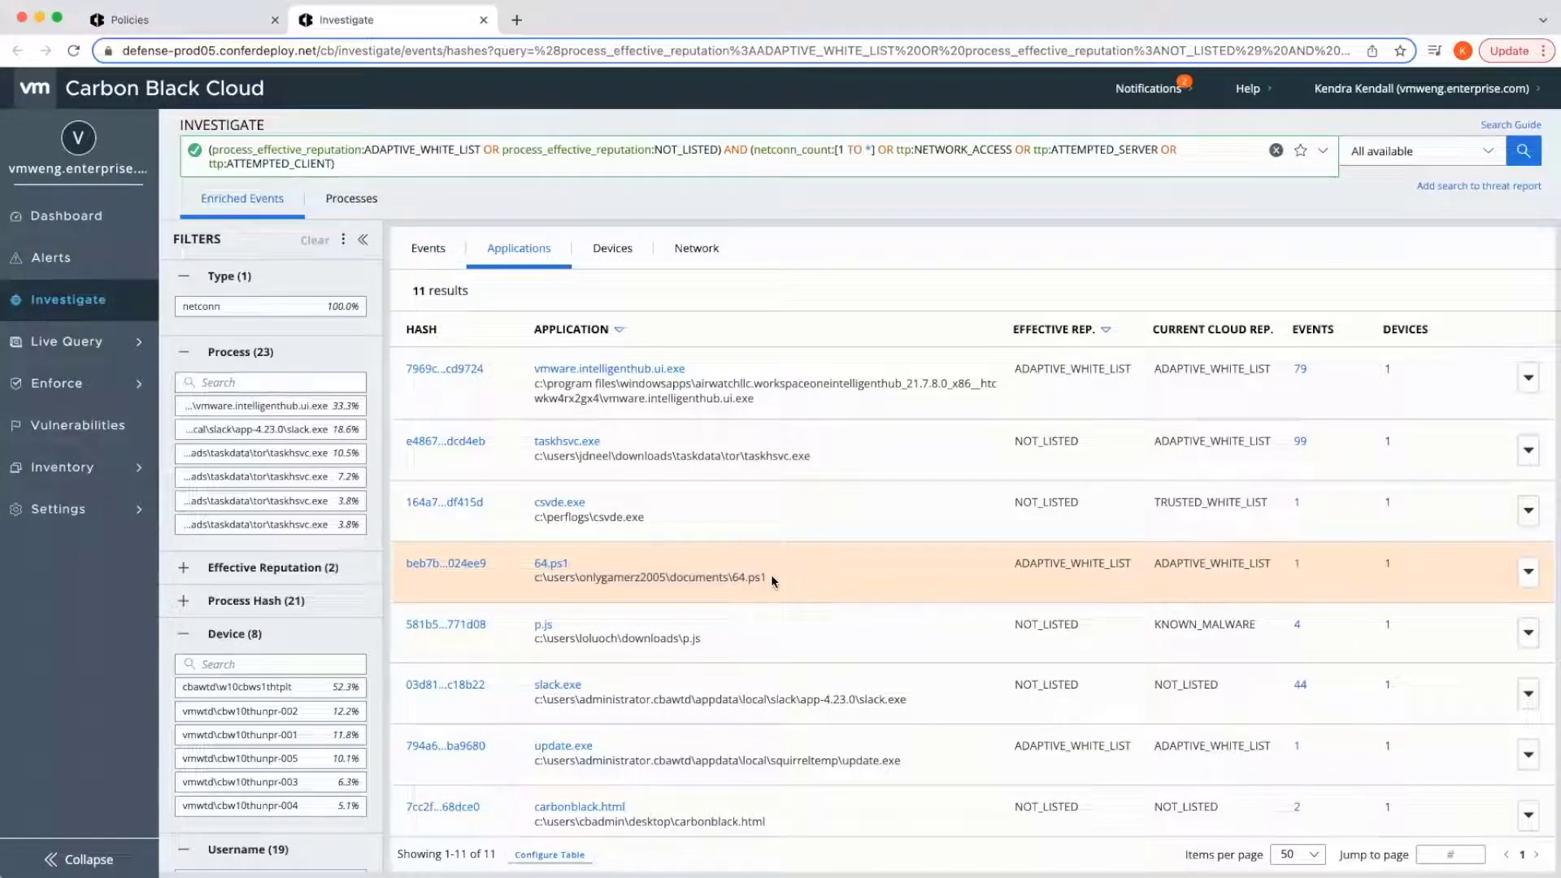
mouse_move(783, 579)
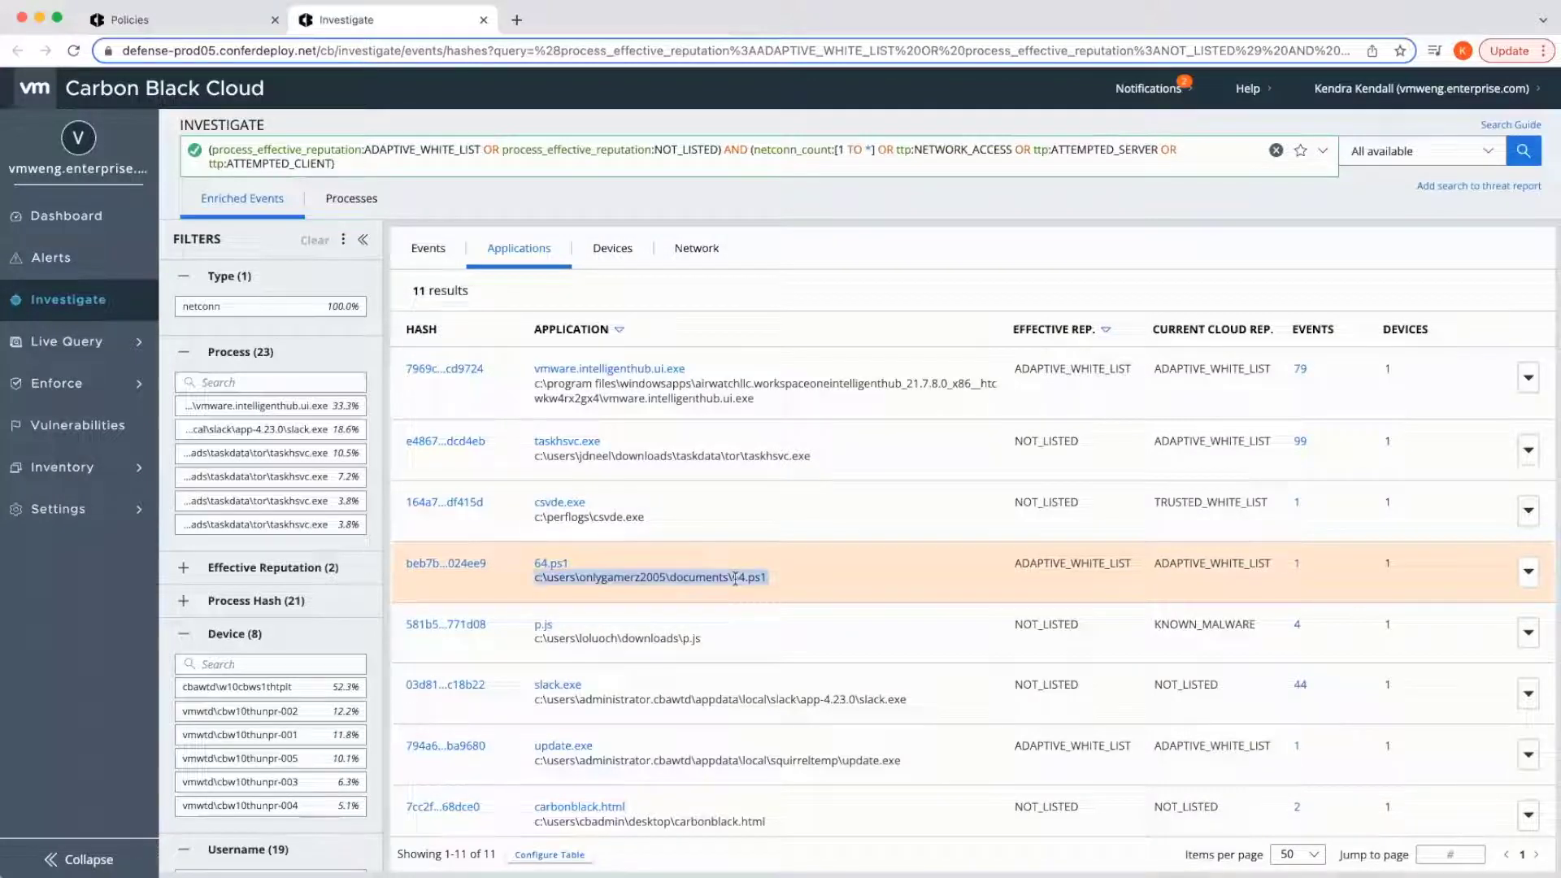
- Add an Allow & Log network-communication permission for c:\users\onlygamerz2005\documents\64.ps1 and confirm it
click(179, 19)
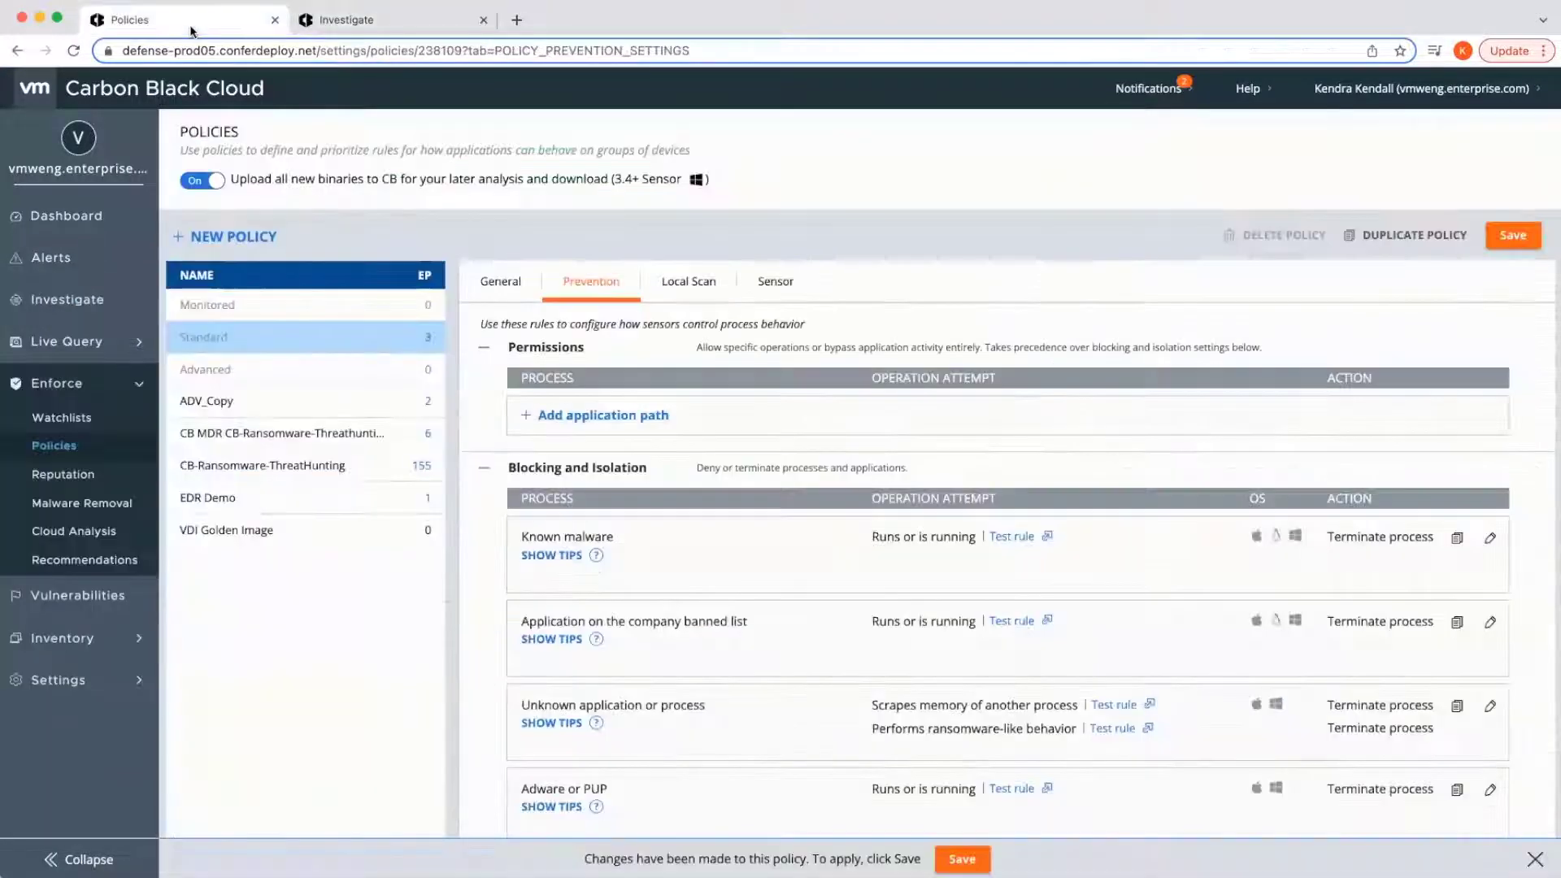
click(601, 415)
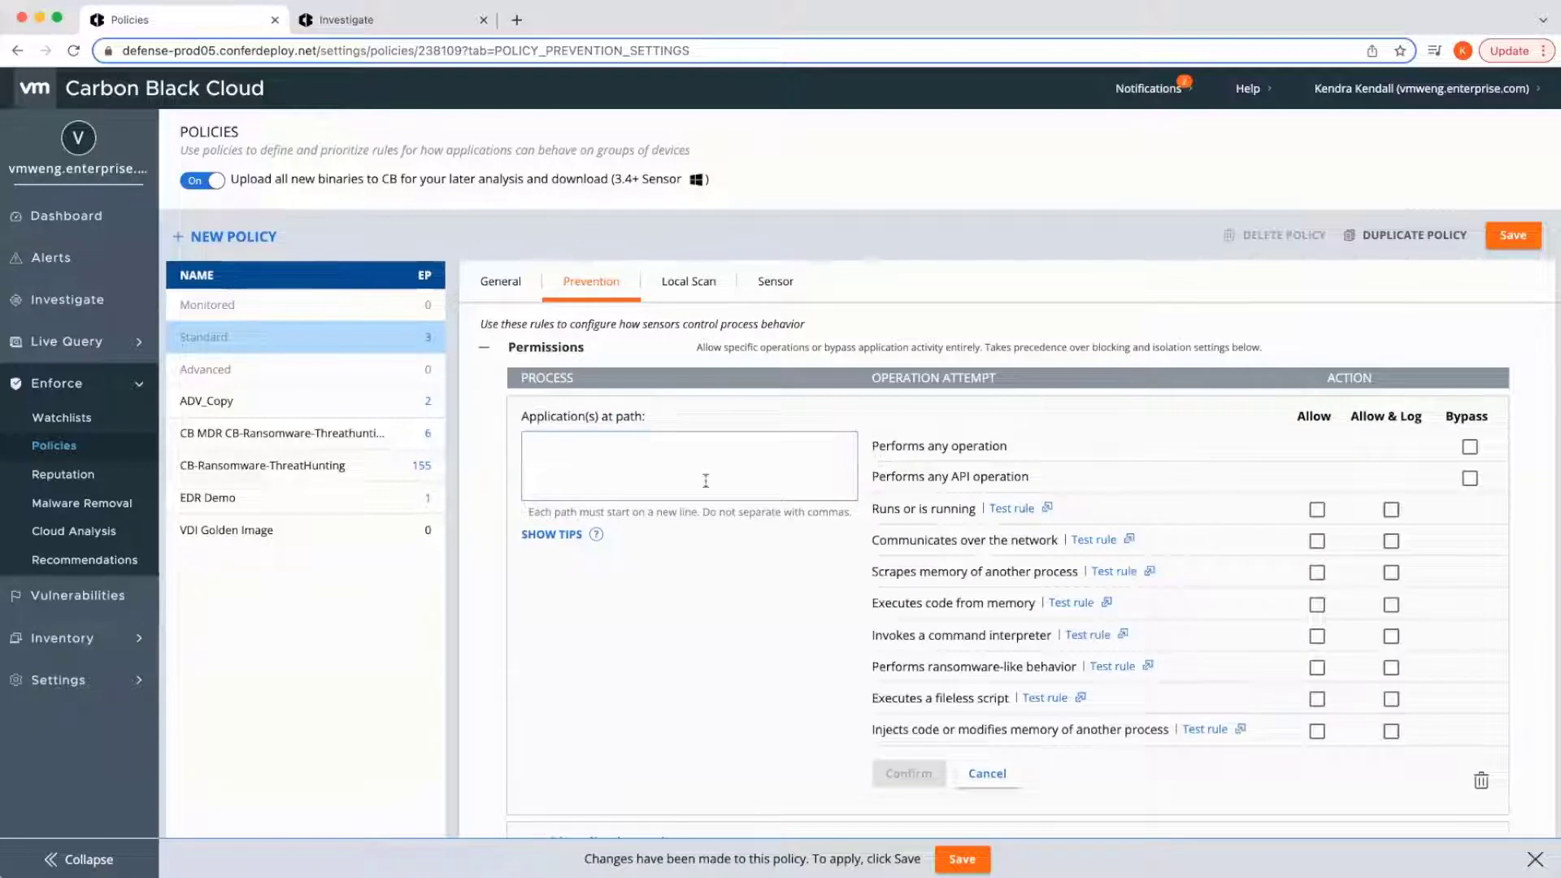
text(c:\users\onlygamerz2005\documents\64.ps1)
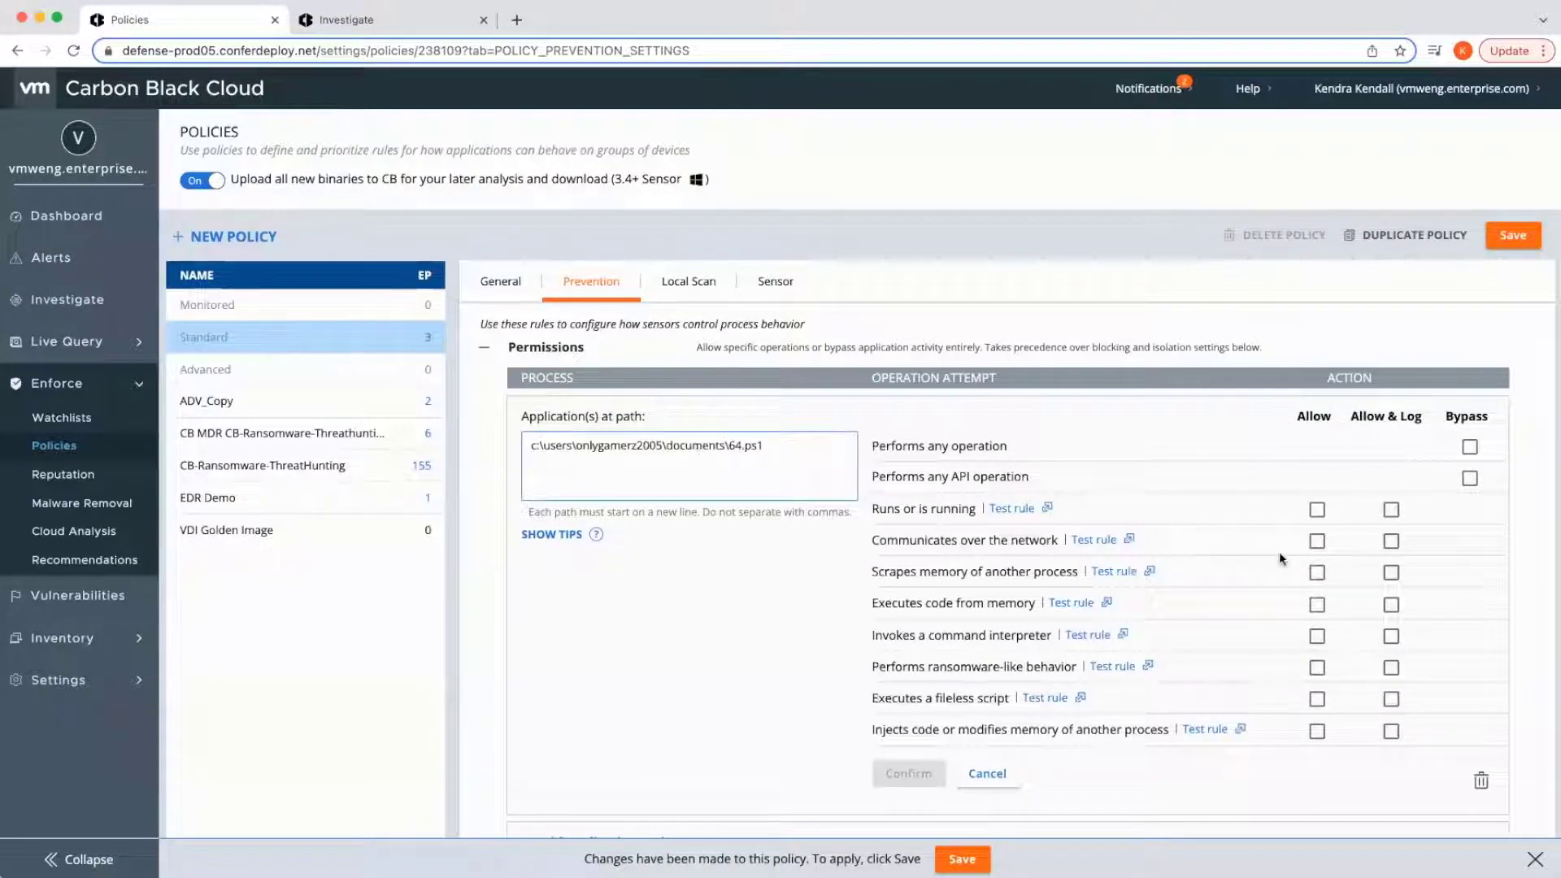
click(1391, 540)
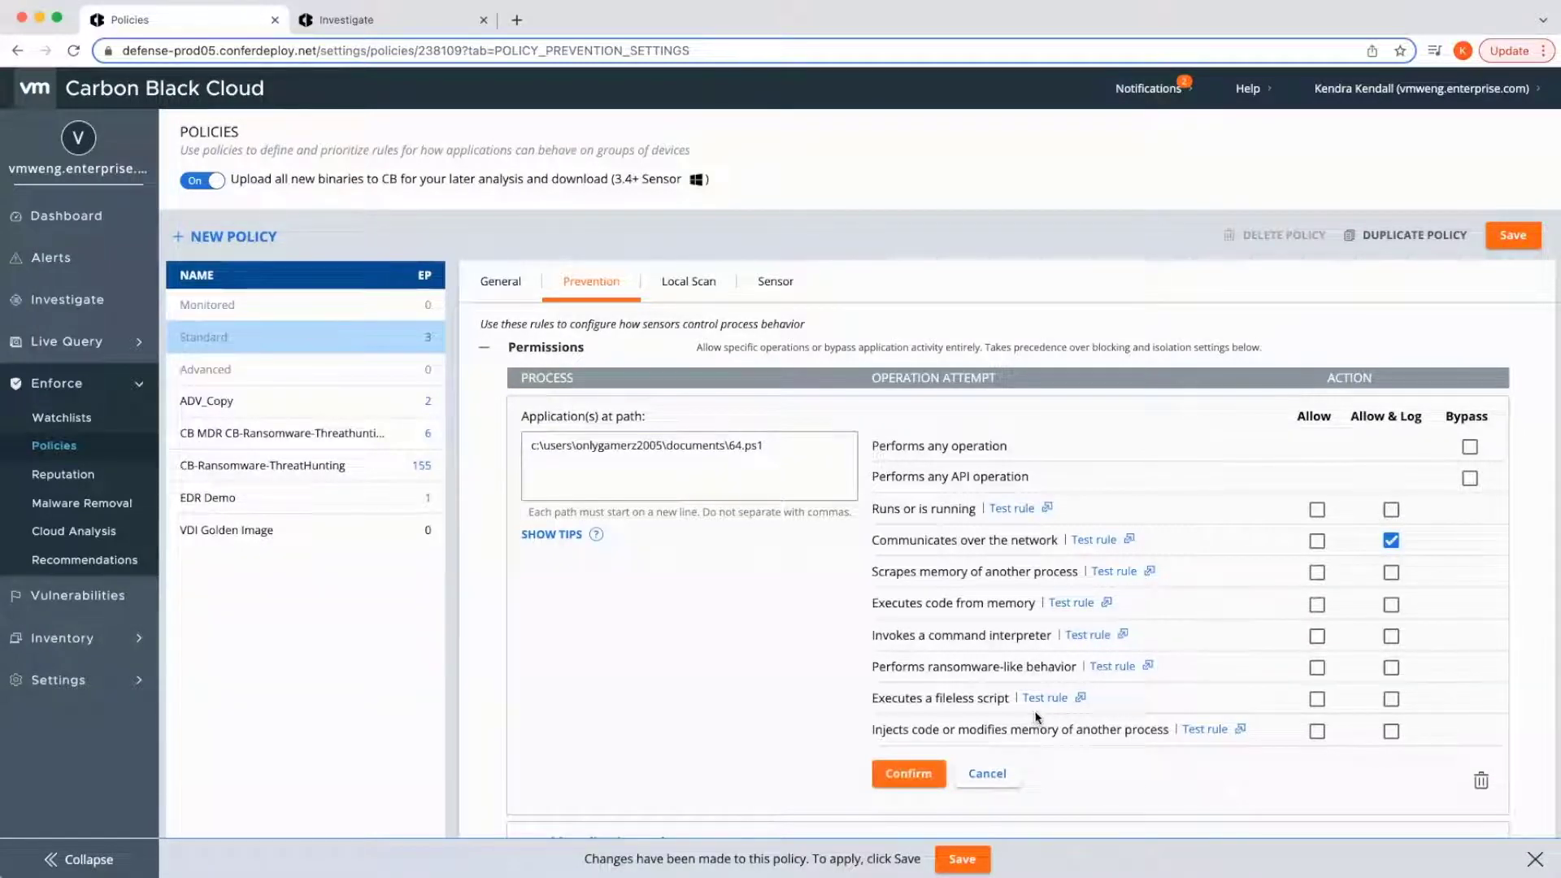
click(389, 19)
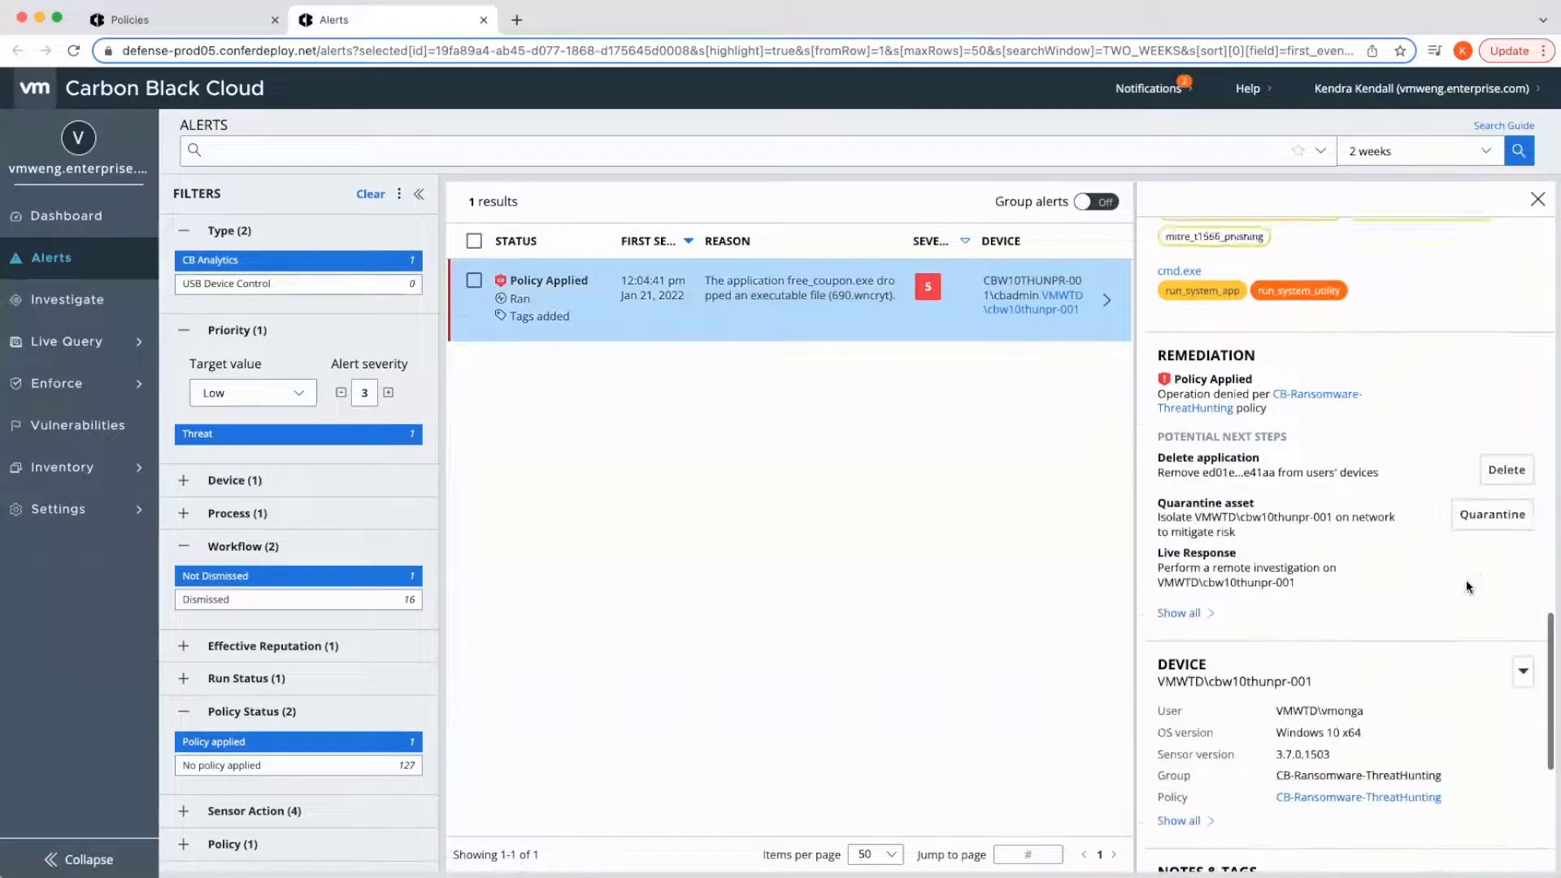
- Reveal all potential remediation steps for the free_coupon.exe alert
click(1179, 613)
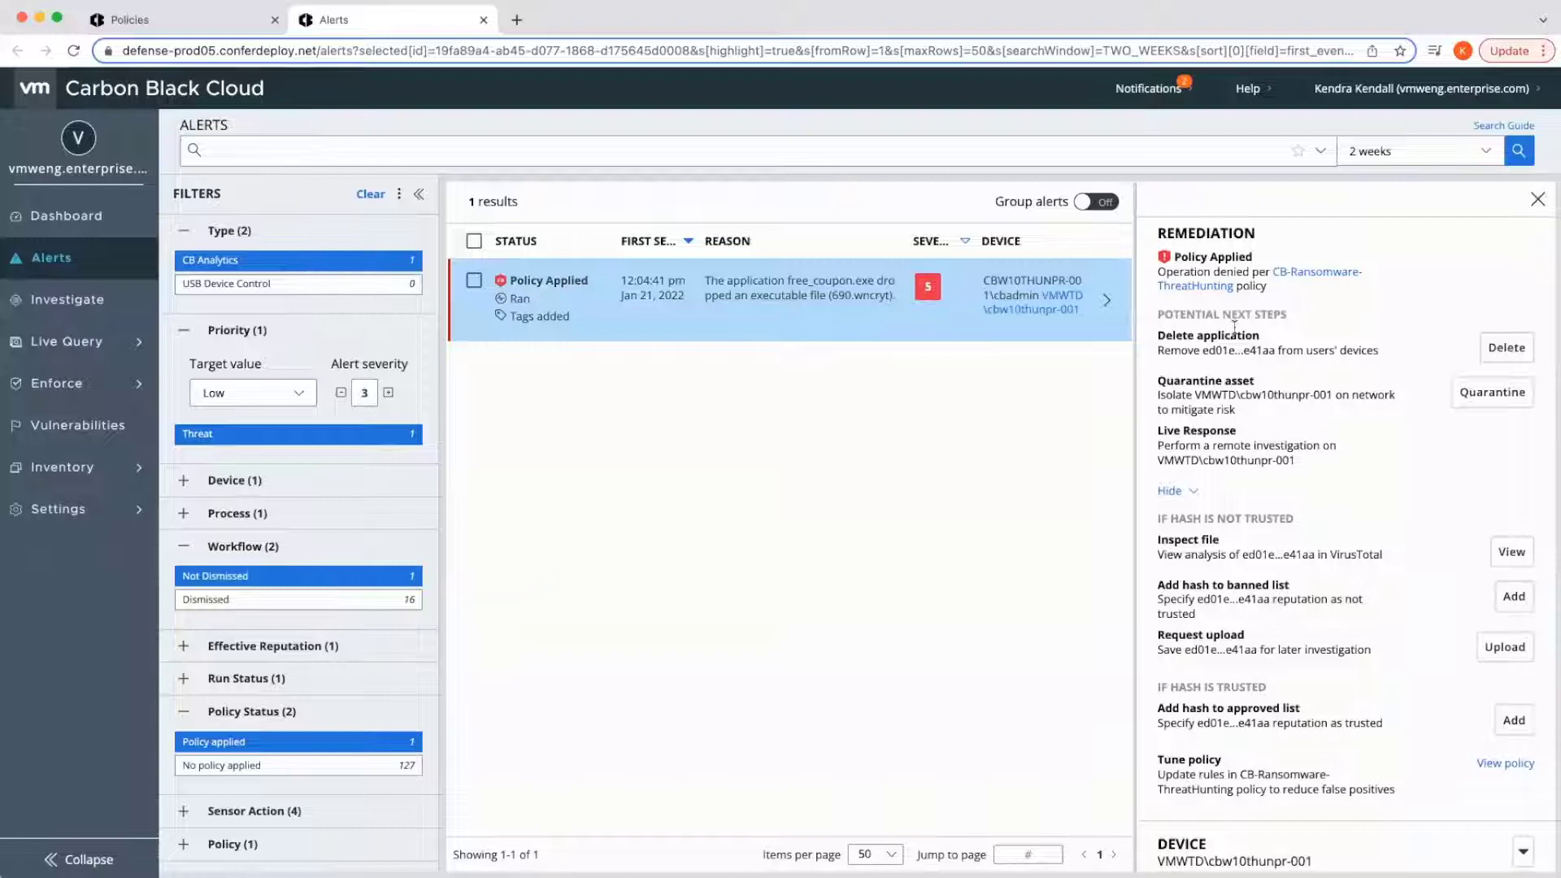
mouse_move(1315, 314)
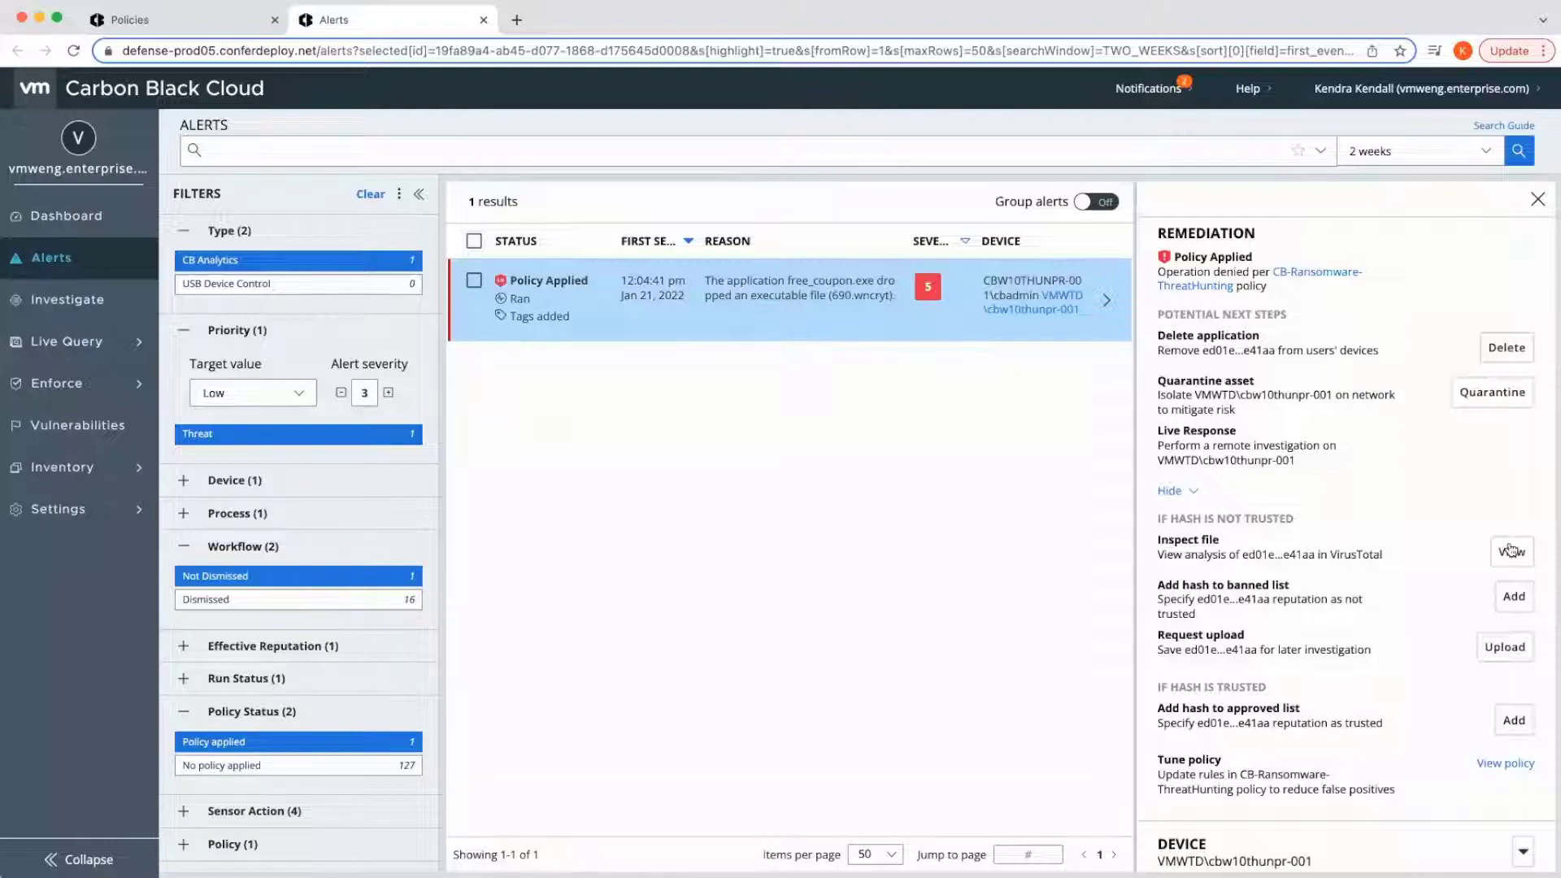
- Check the alert's file hash in VirusTotal, then return to Carbon Black Cloud
click(1511, 551)
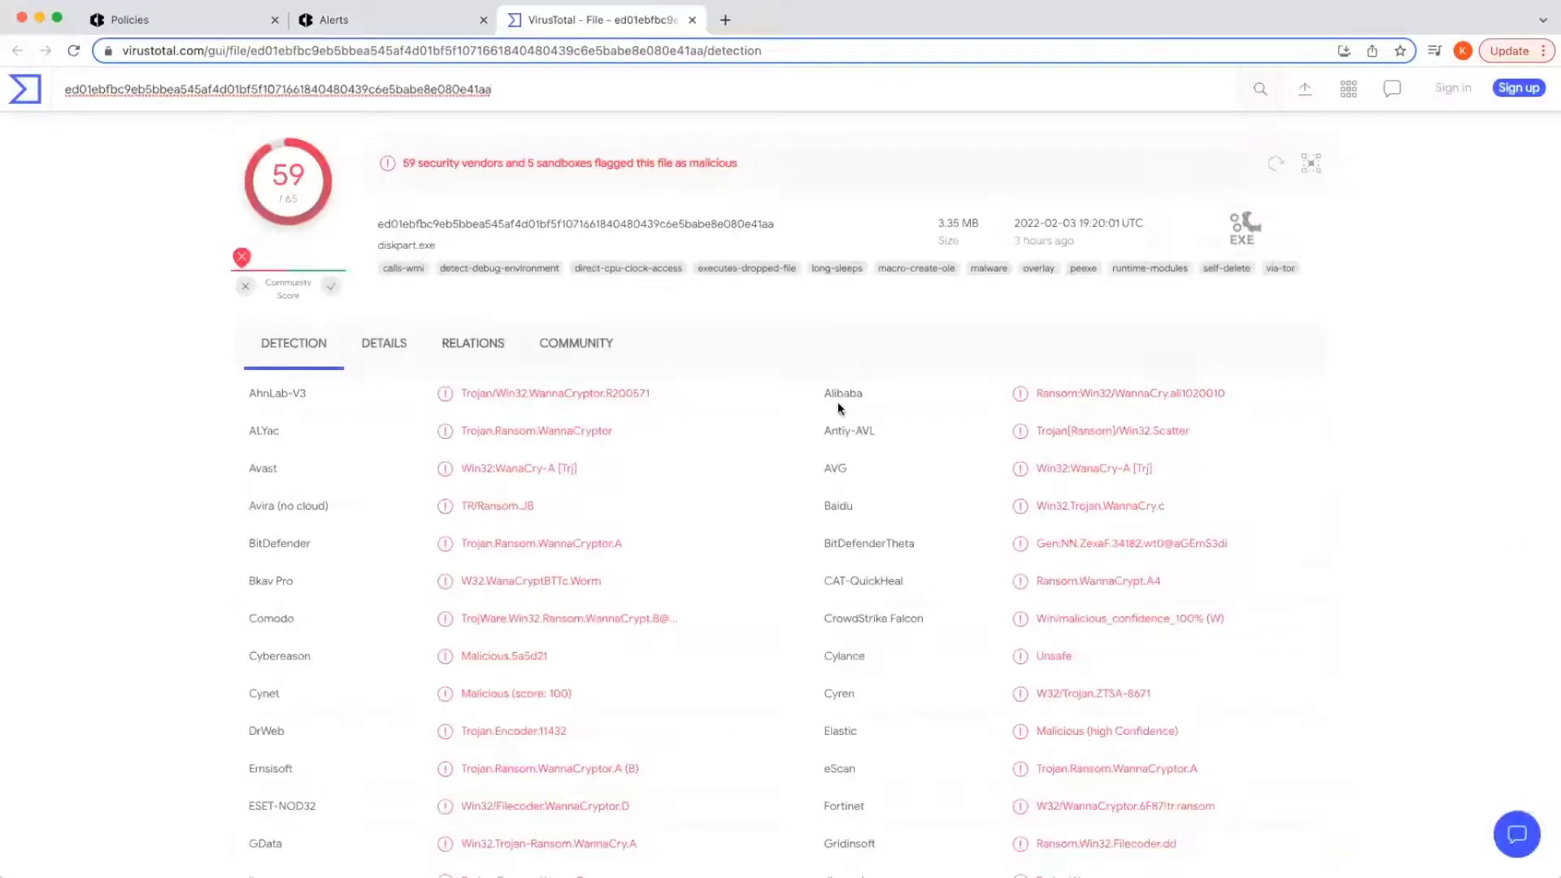
click(389, 20)
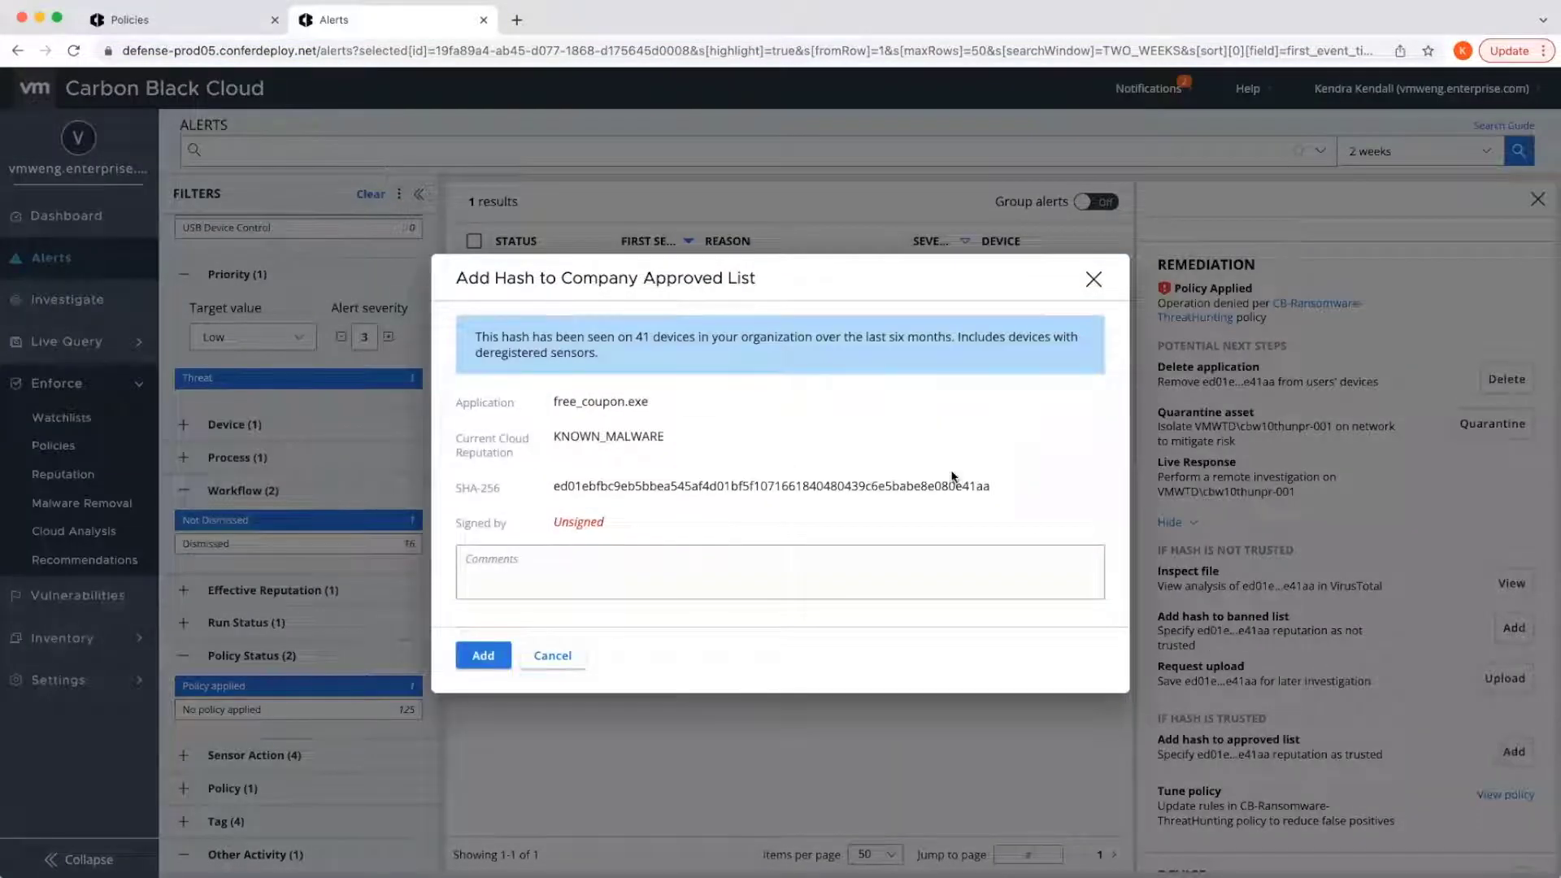
mouse_move(1136, 304)
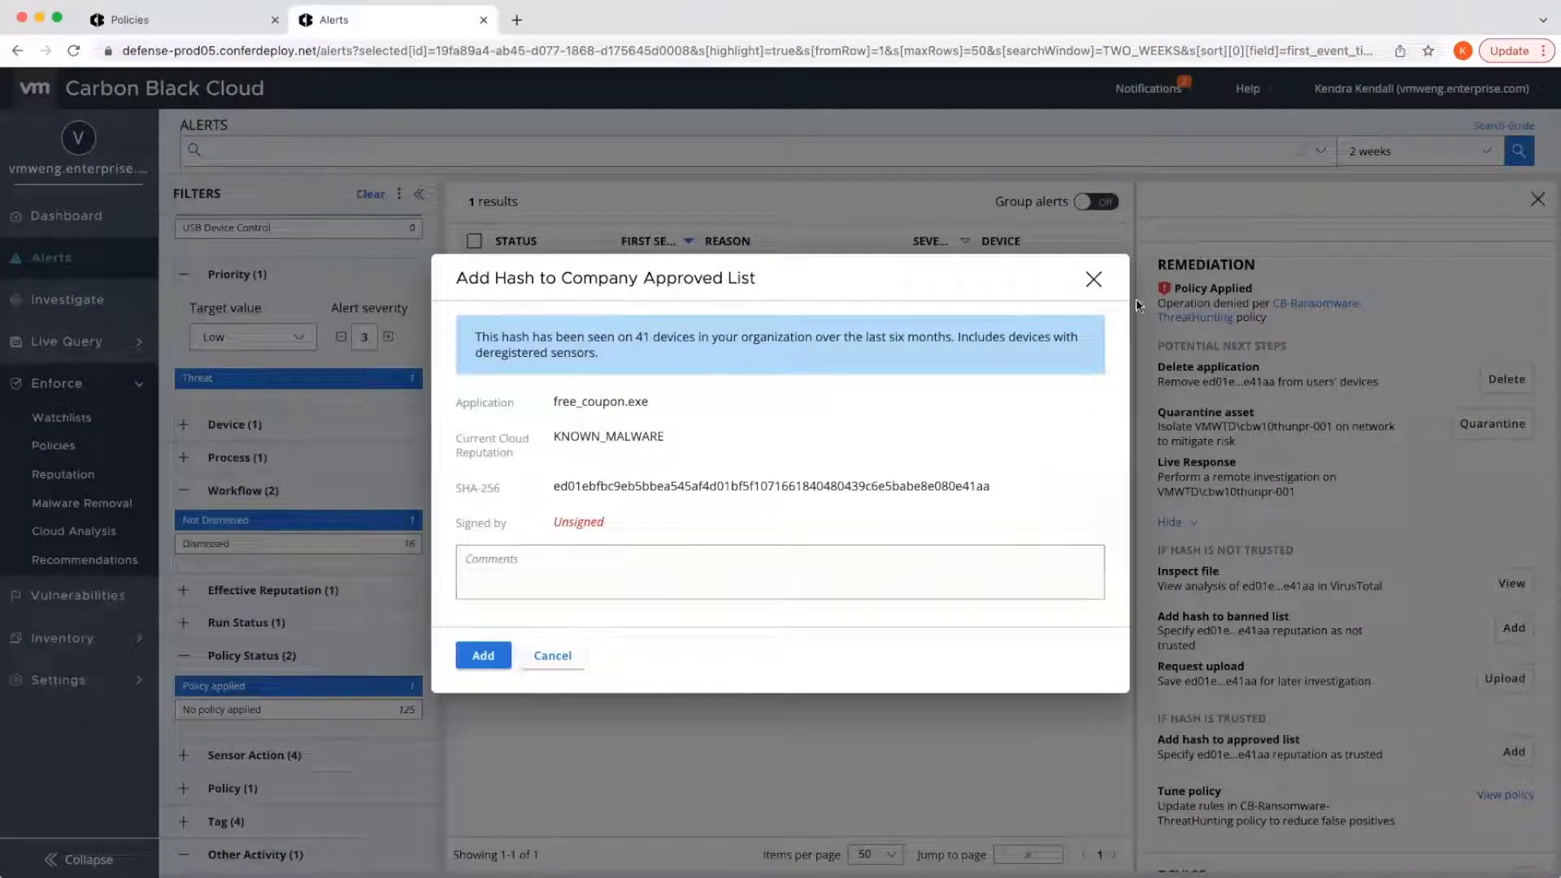
- Cancel adding the free_coupon.exe hash to the approved list and select the alert for dismissal
click(551, 656)
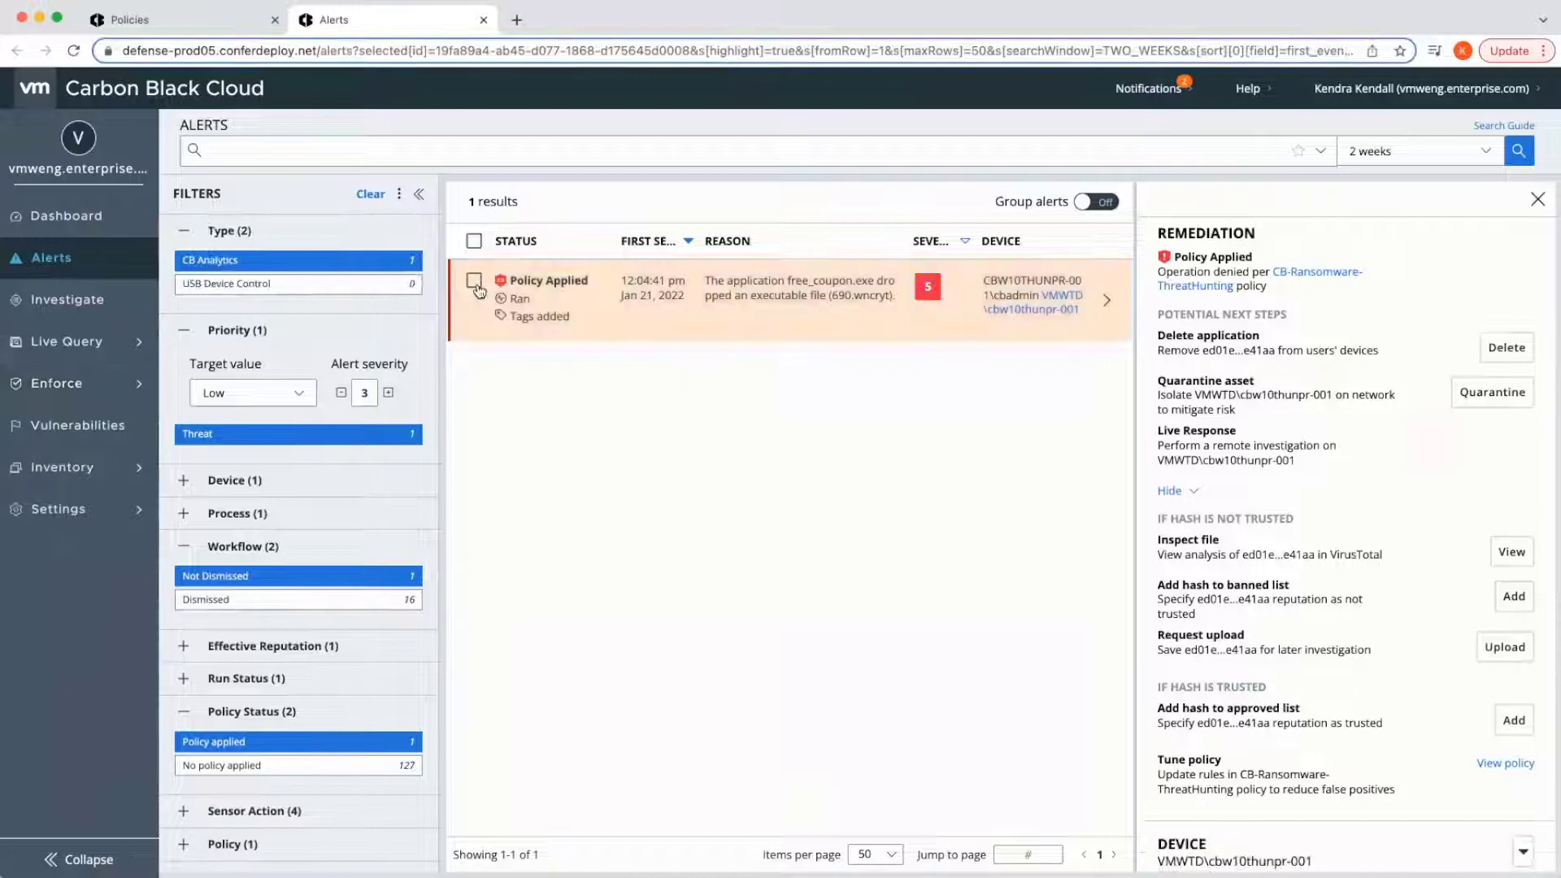
click(625, 201)
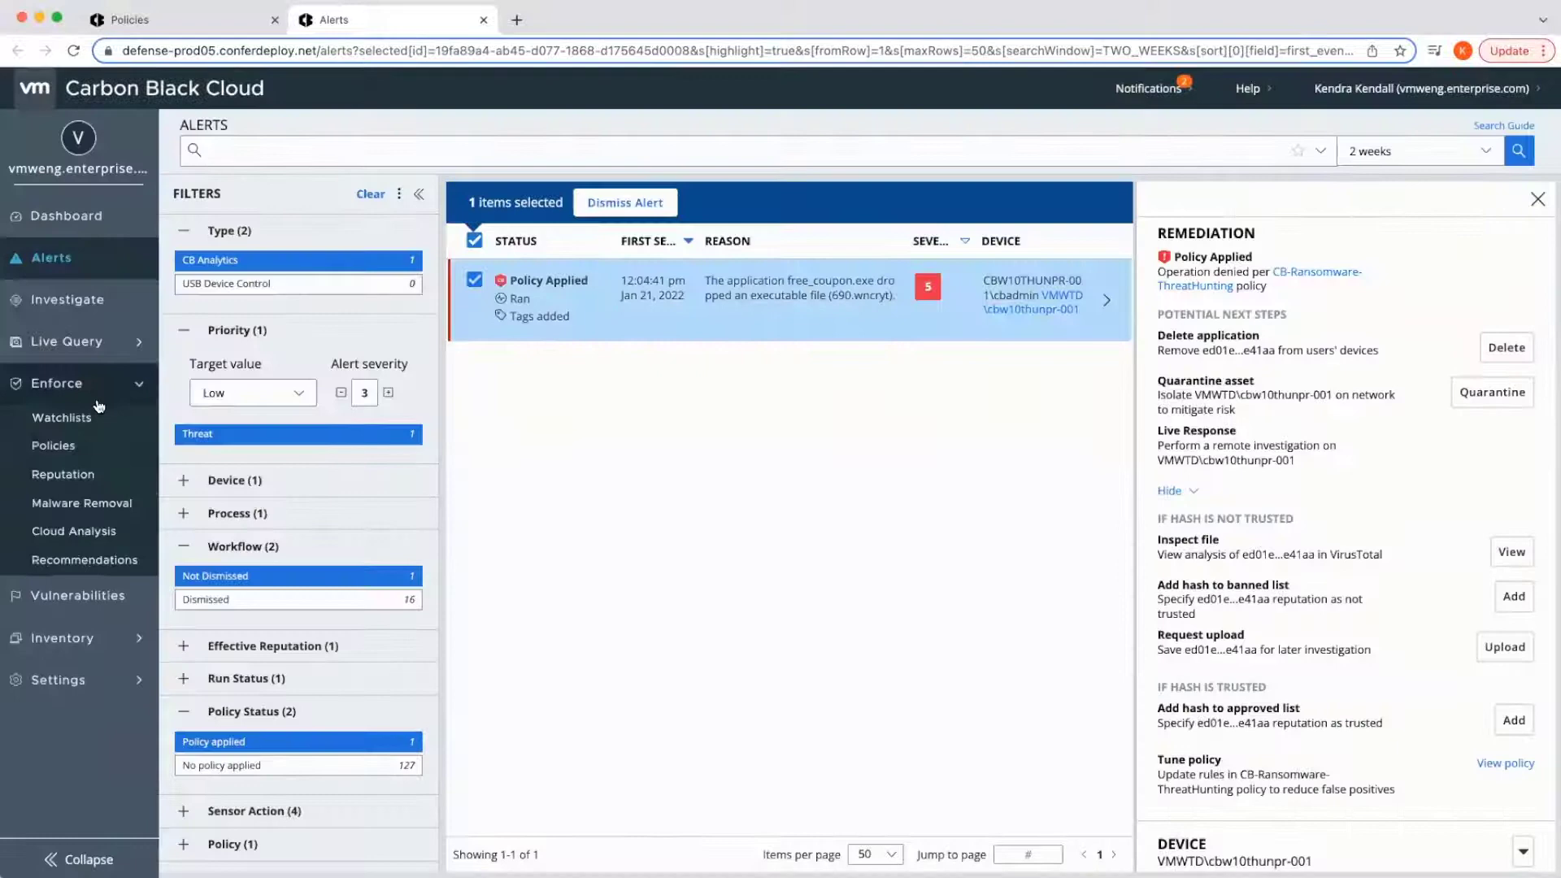
- Start a Reputation entry as an IT Tool including all child processes, then go to Recommendations
click(63, 473)
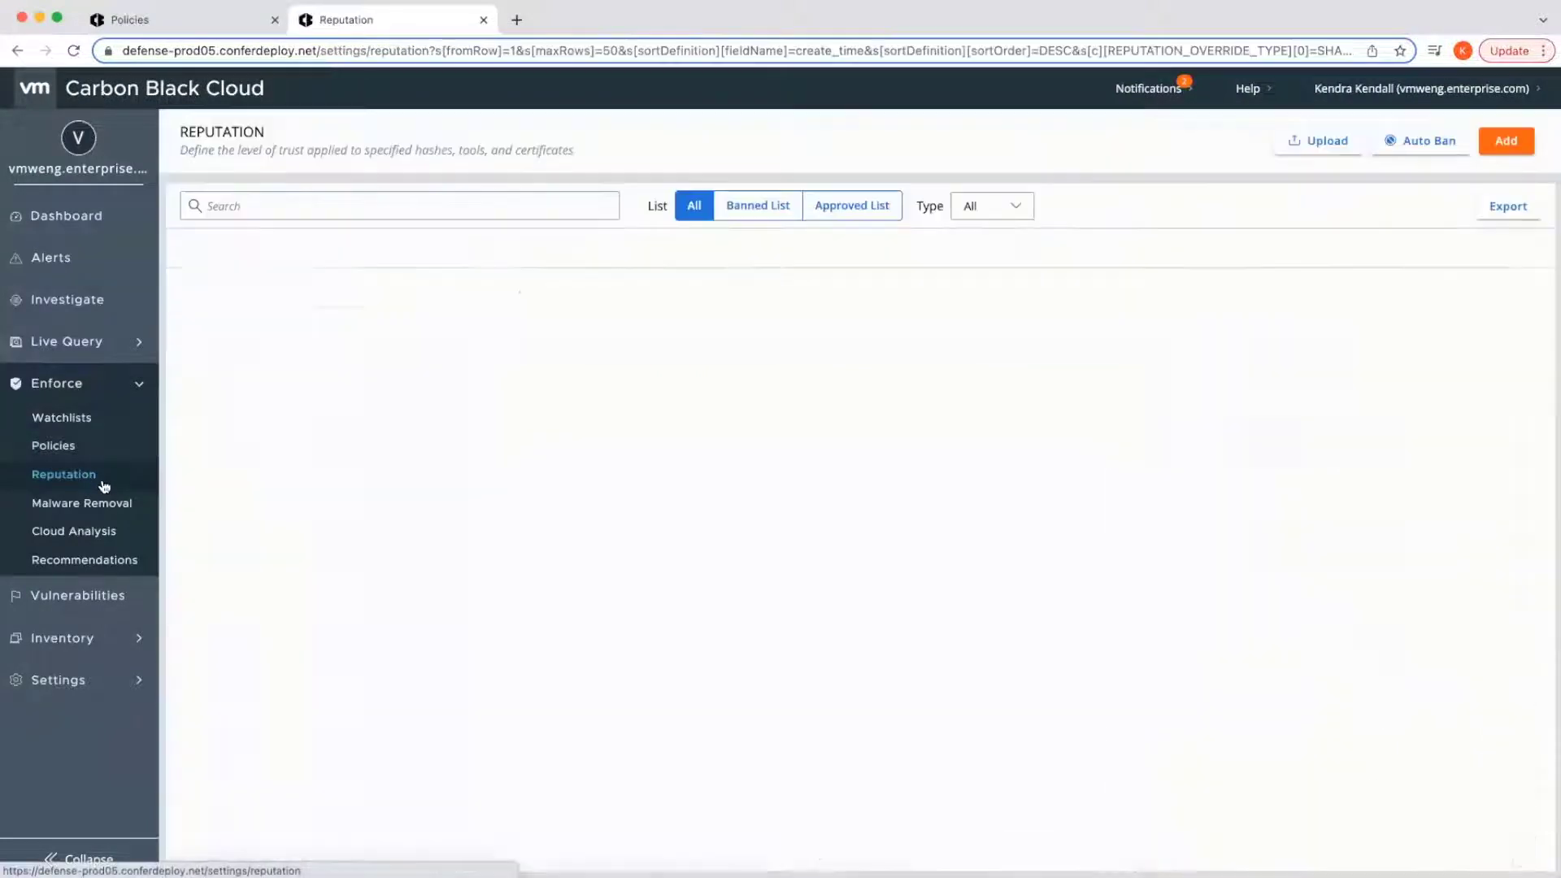
click(1506, 140)
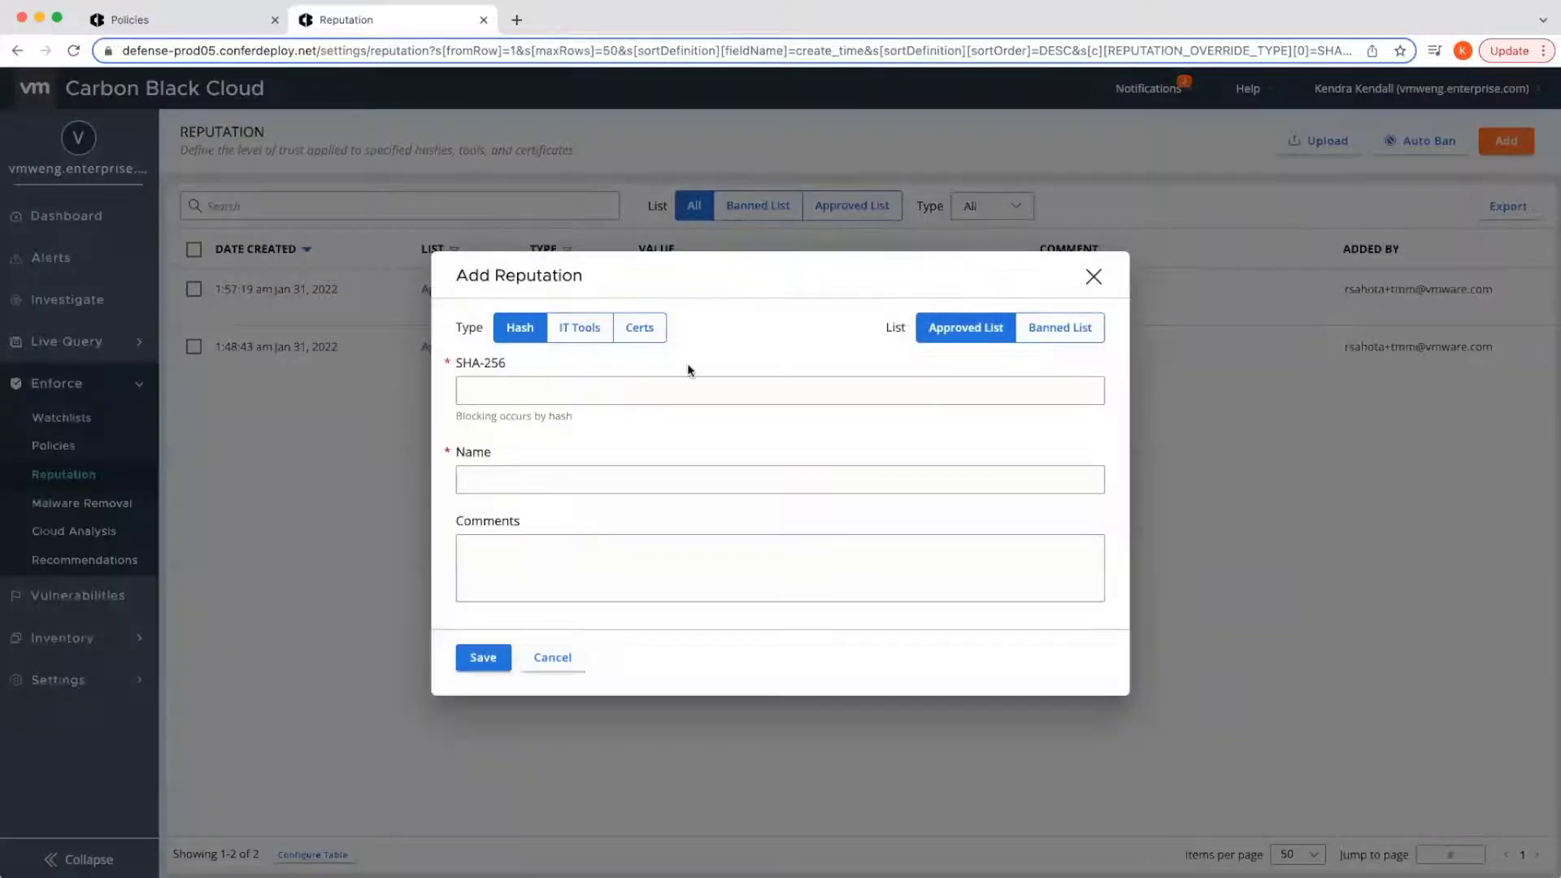
click(579, 327)
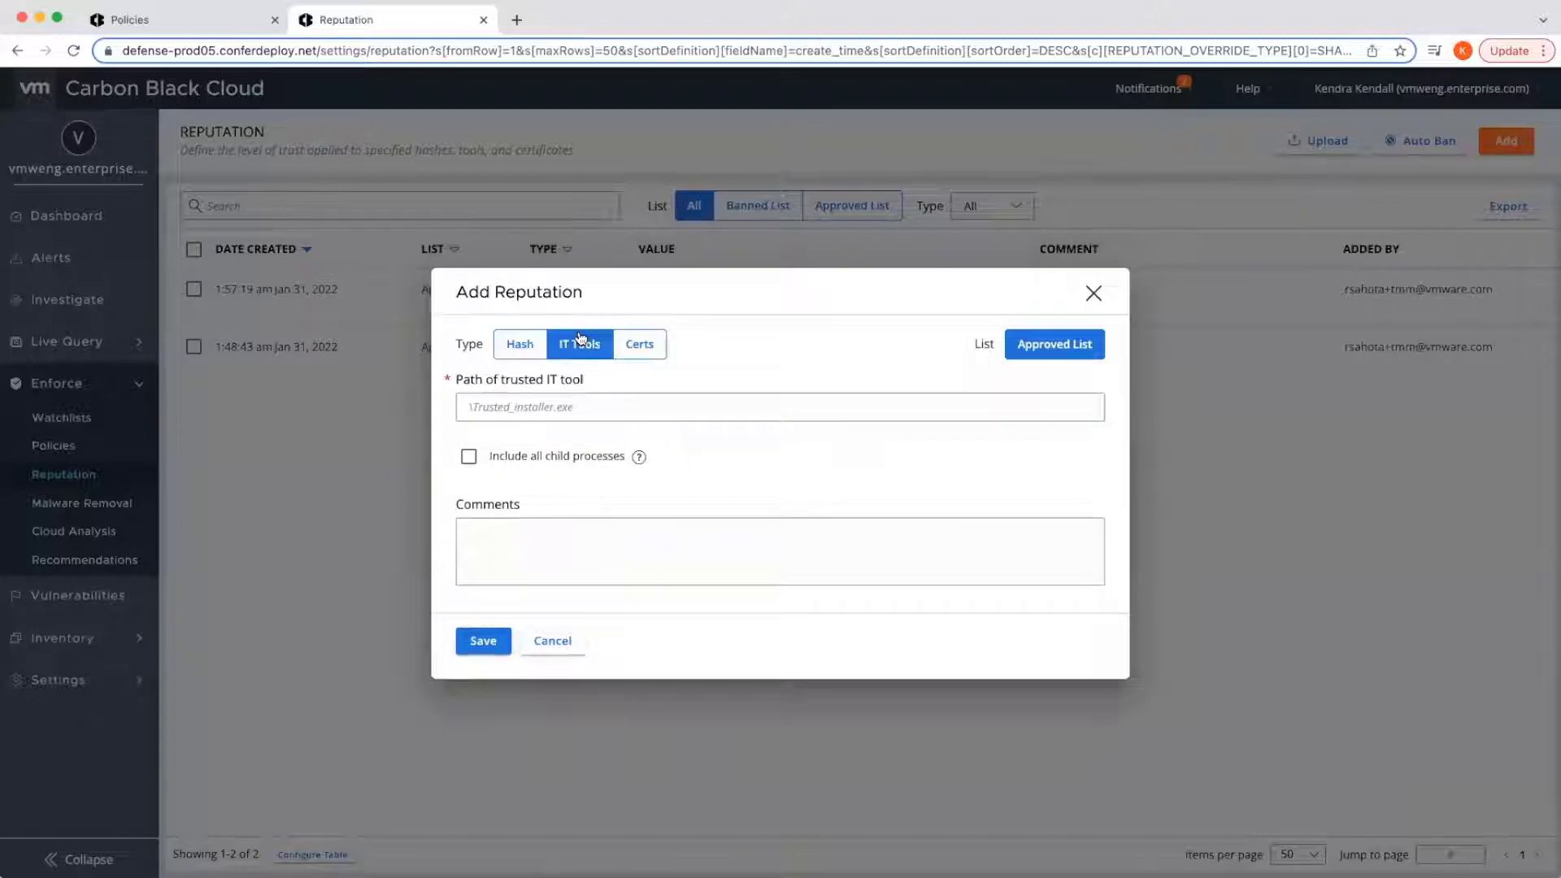
click(468, 456)
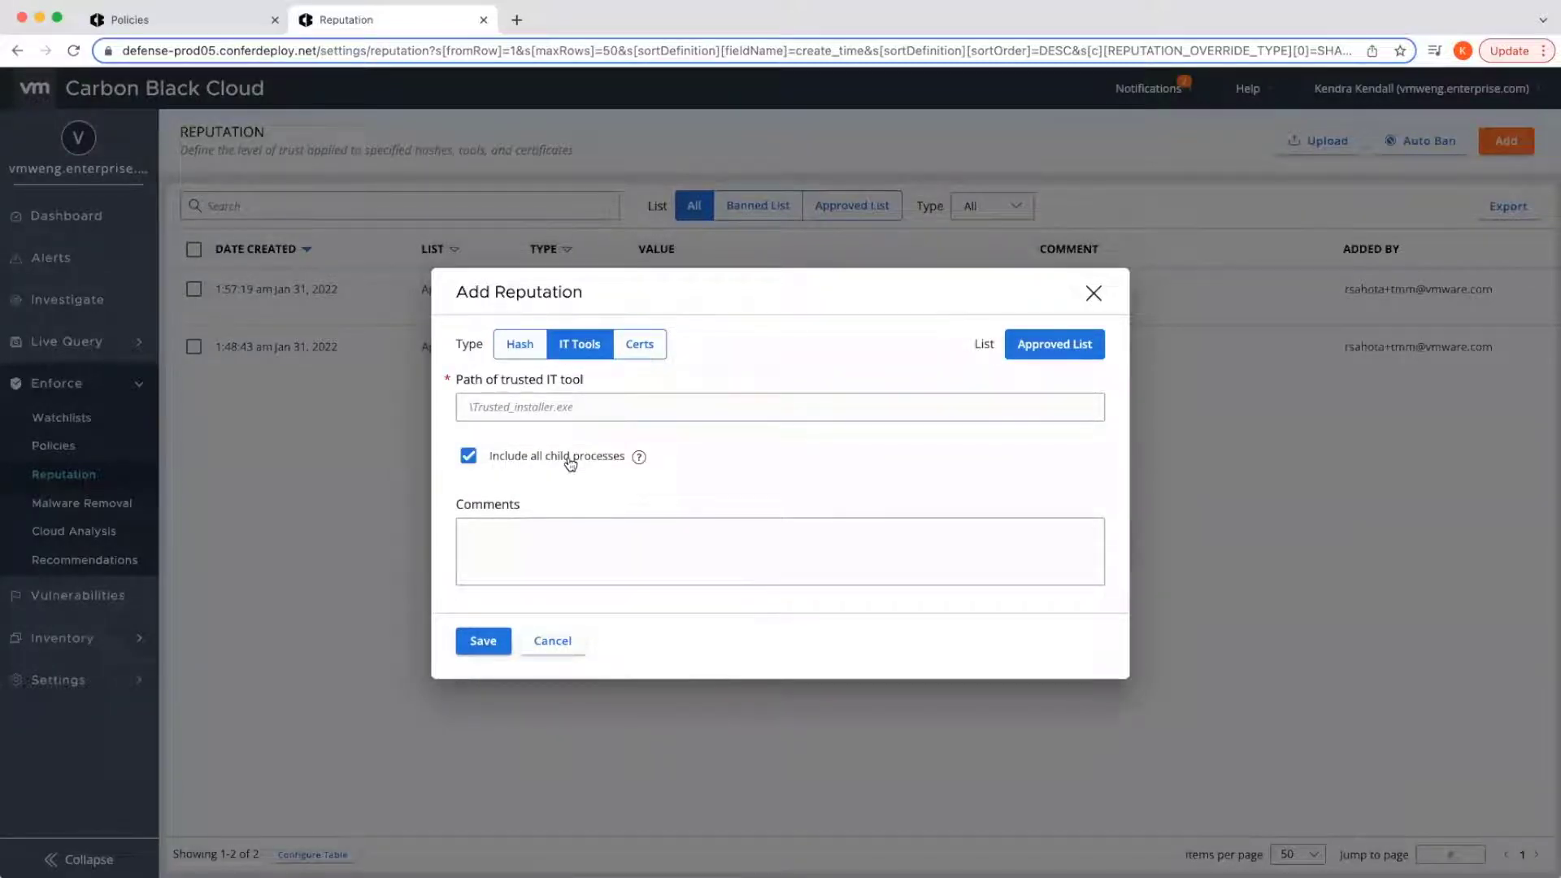
click(85, 589)
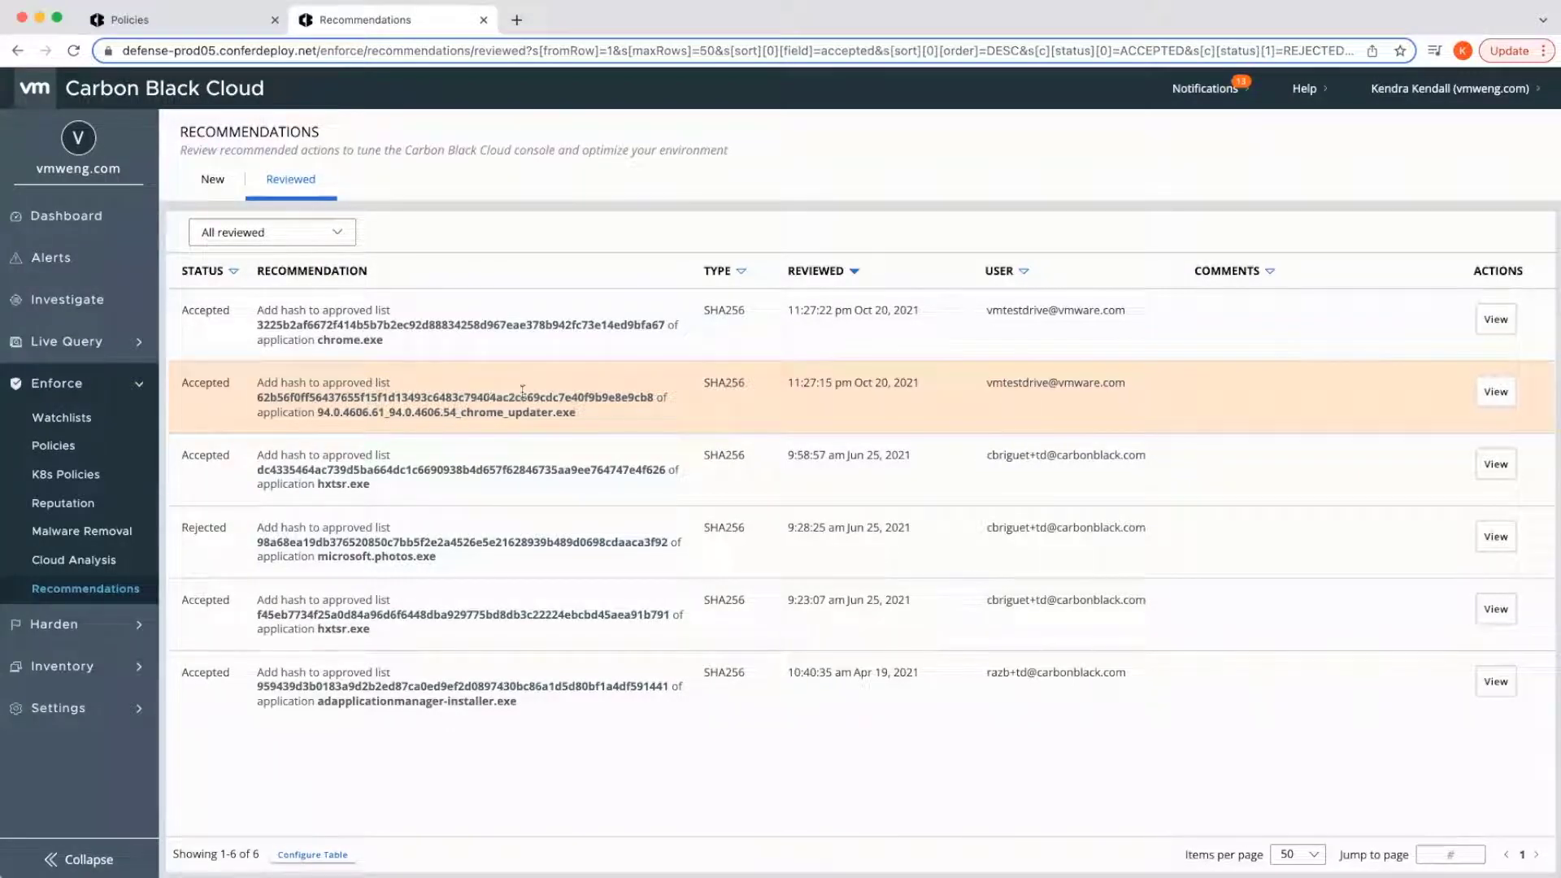
- View the accepted adapplicationmanager-installer.exe hash approval recommendation details
click(1495, 682)
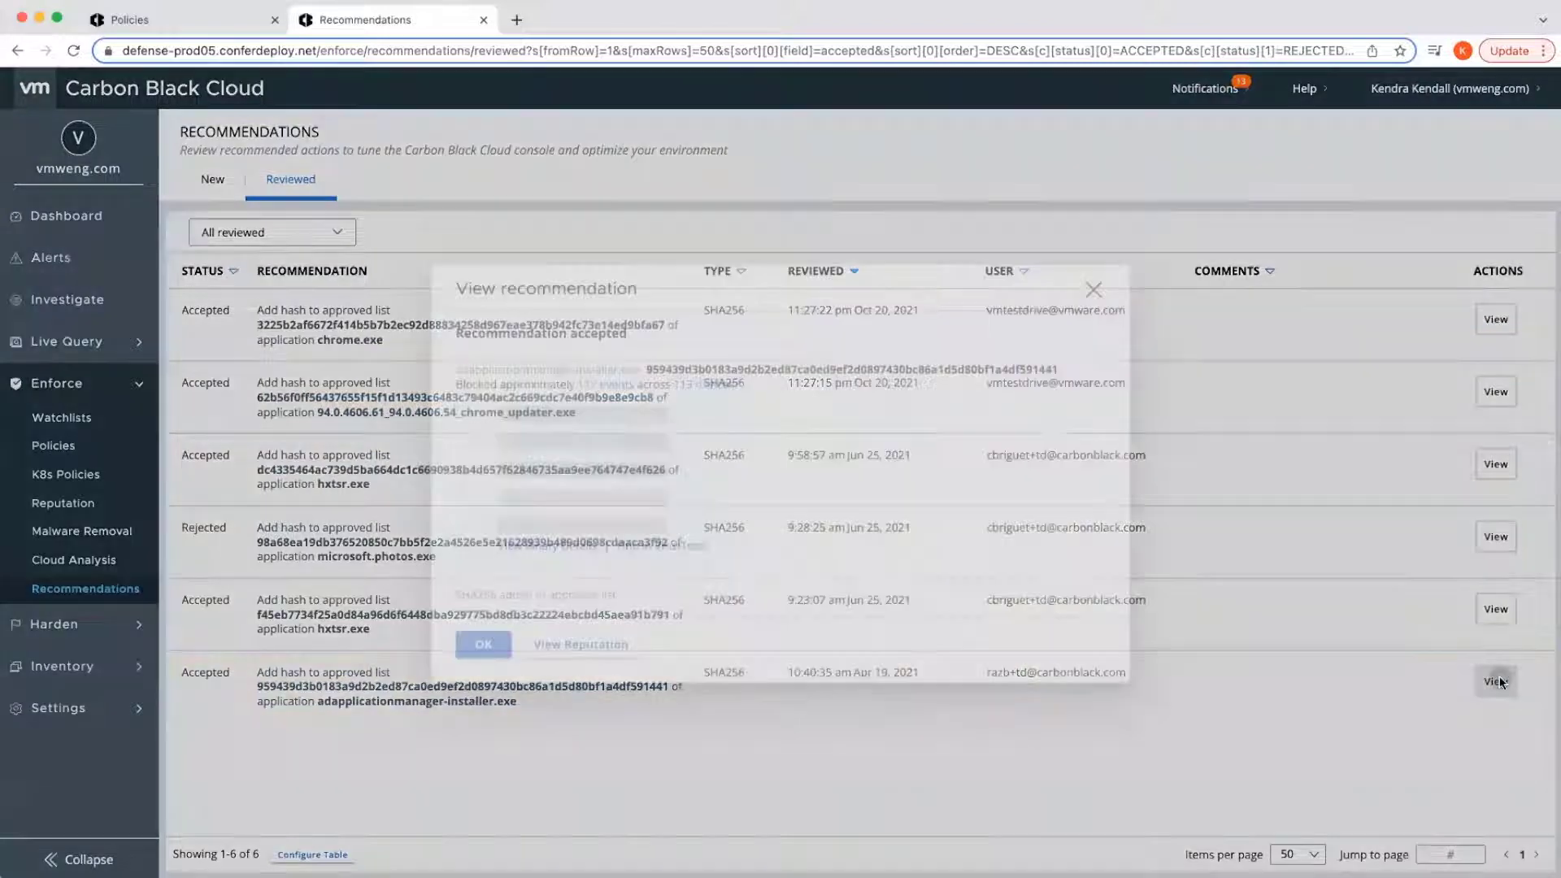
click(1496, 681)
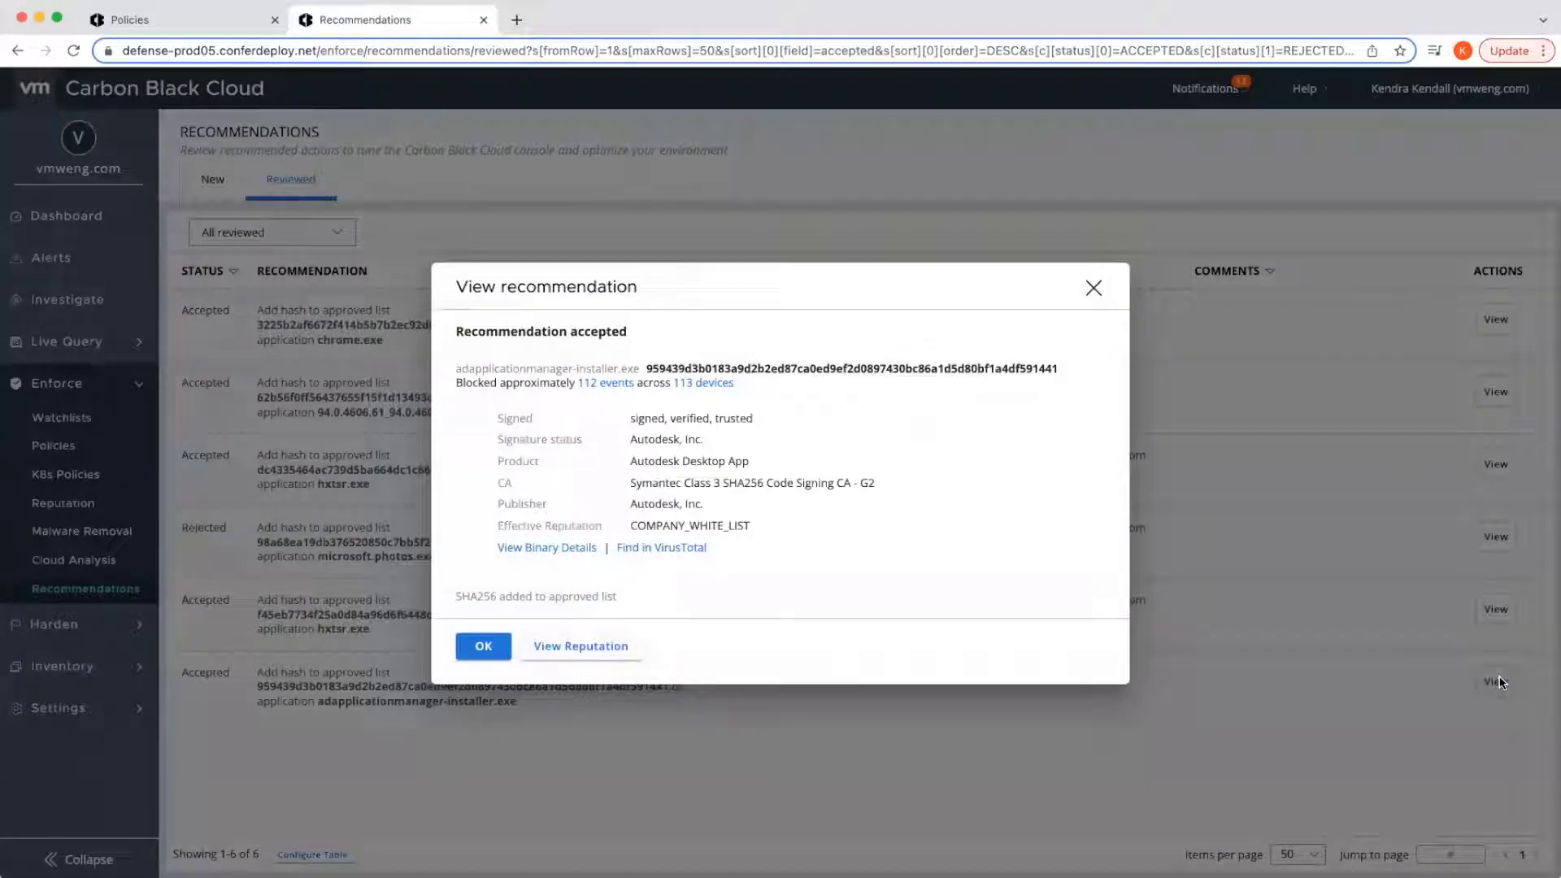